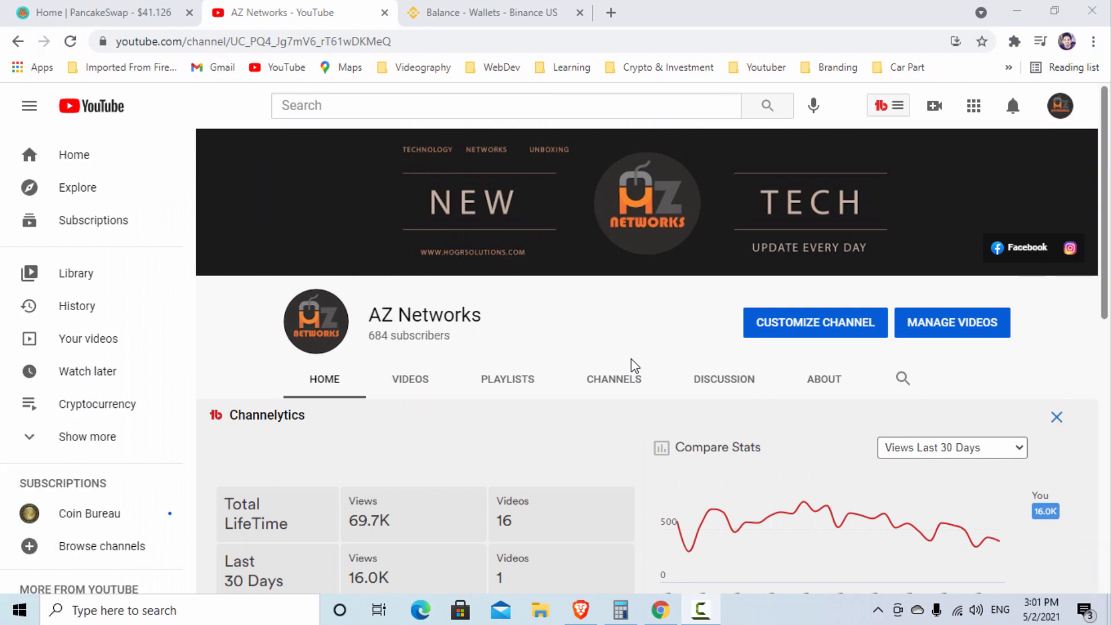
mouse_move(473, 341)
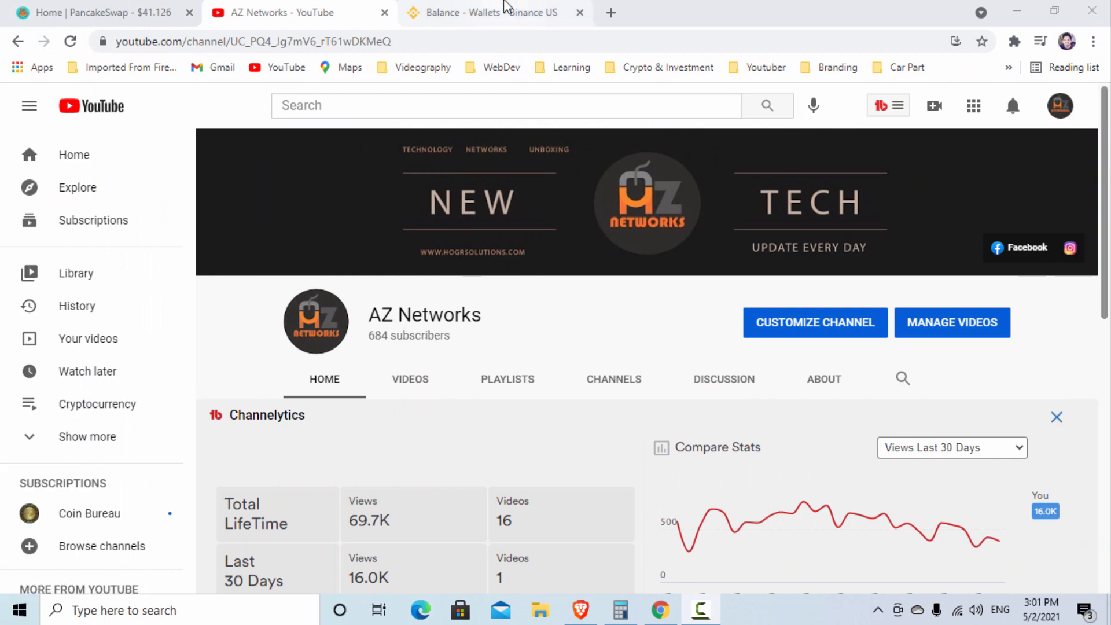
mouse_move(496, 12)
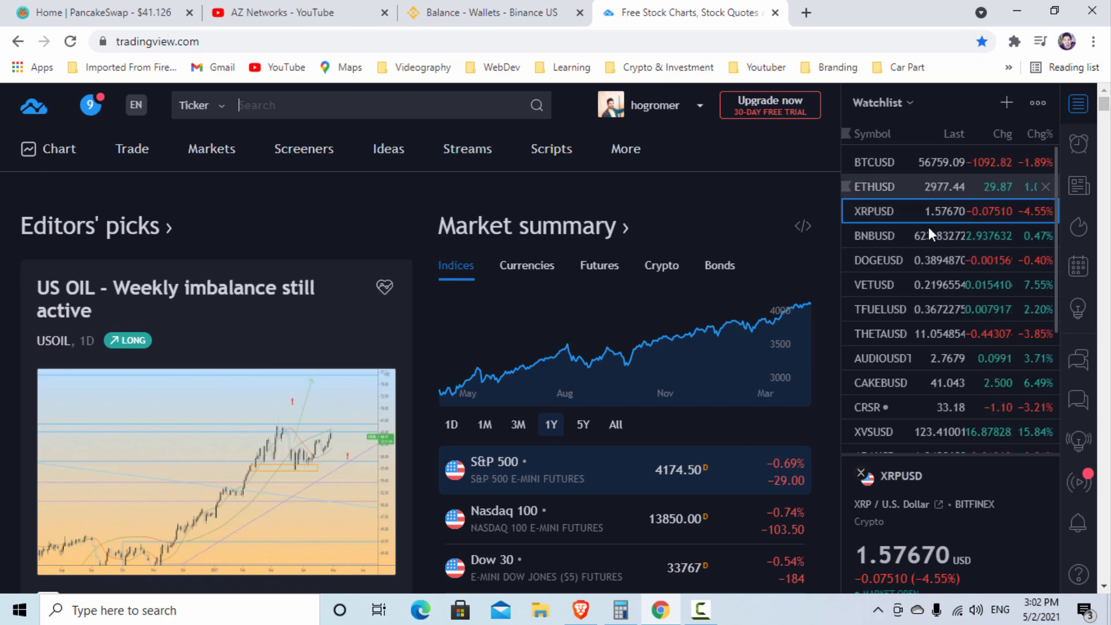
Open the hourly XRPUSD chart with its trendline from the TradingView watchlist
left_click(874, 211)
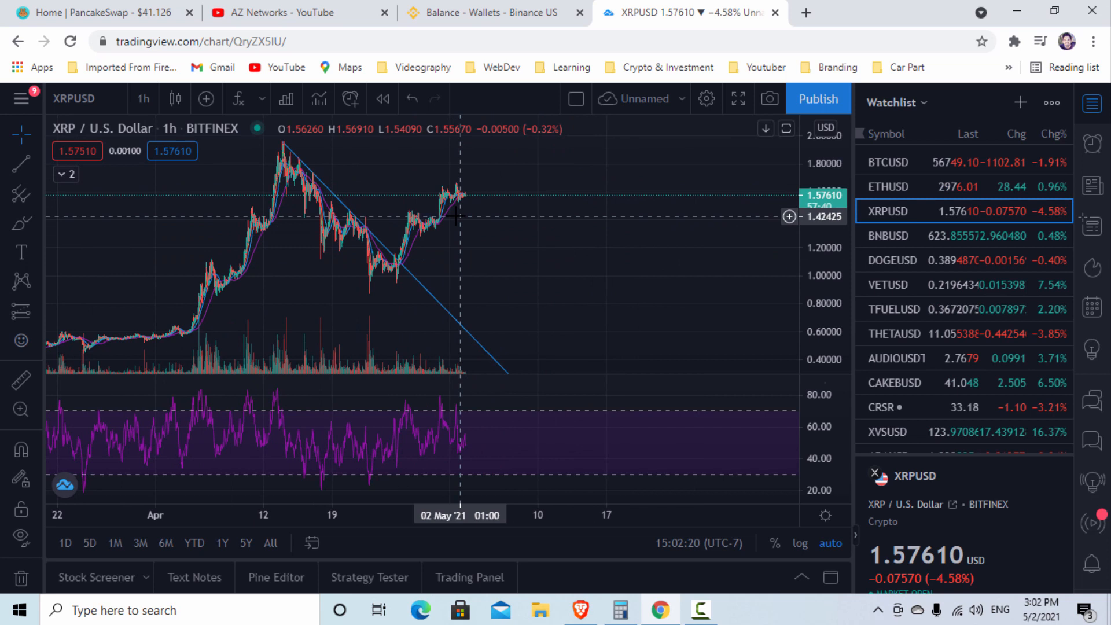
mouse_move(455, 262)
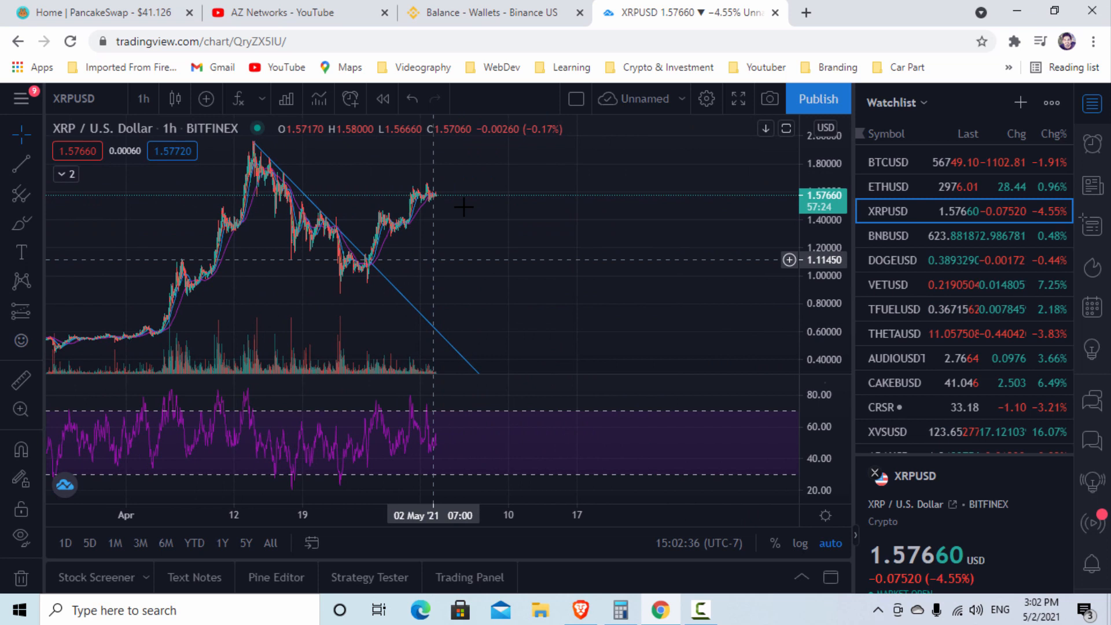
mouse_move(456, 216)
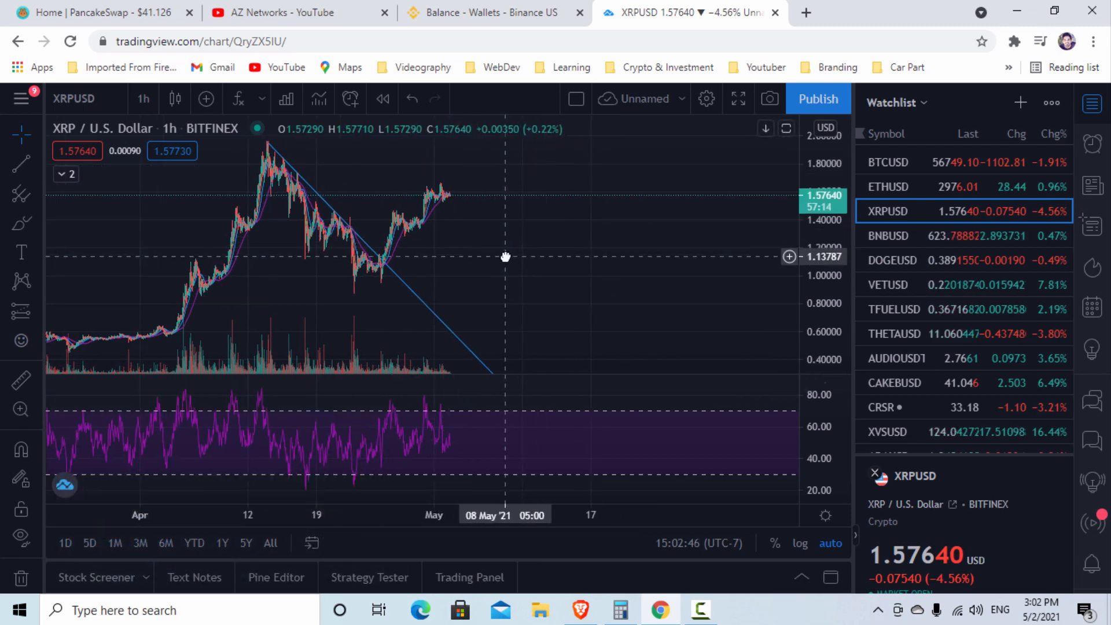
mouse_move(491, 26)
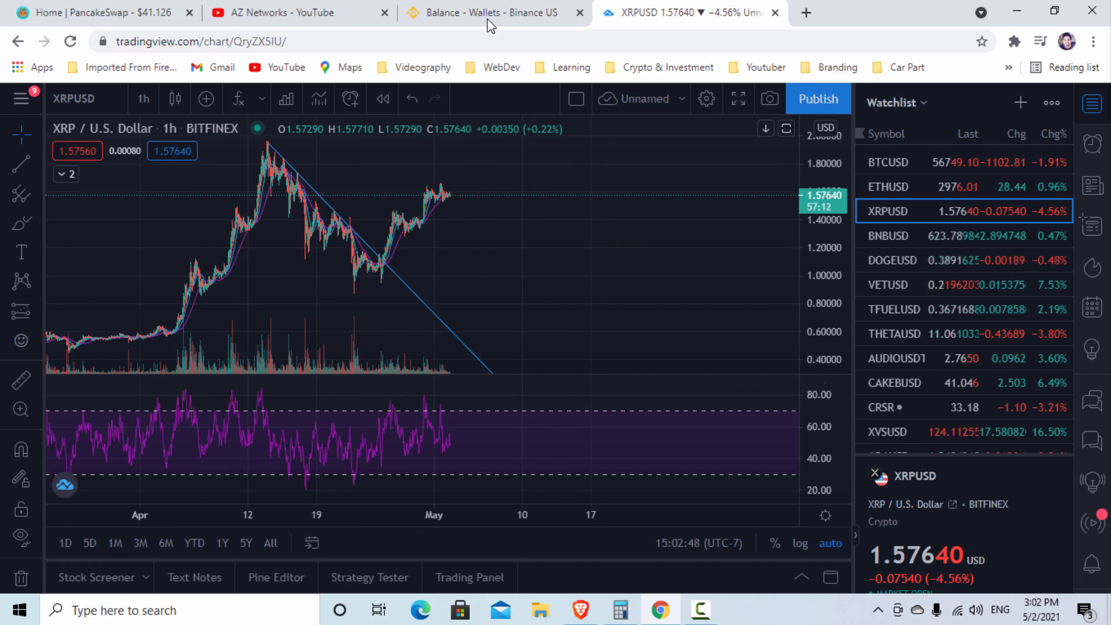
Check the Binance.US XRP and BNB balance rows, glancing back at XRPUSD, then open a new tab
left_click(491, 13)
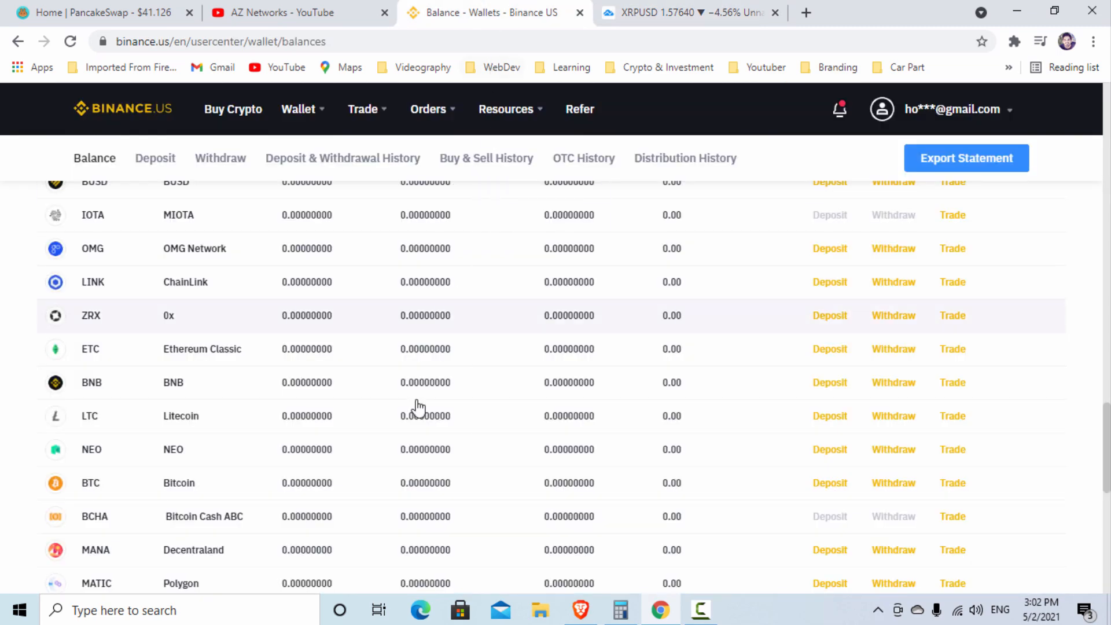
left_click(687, 13)
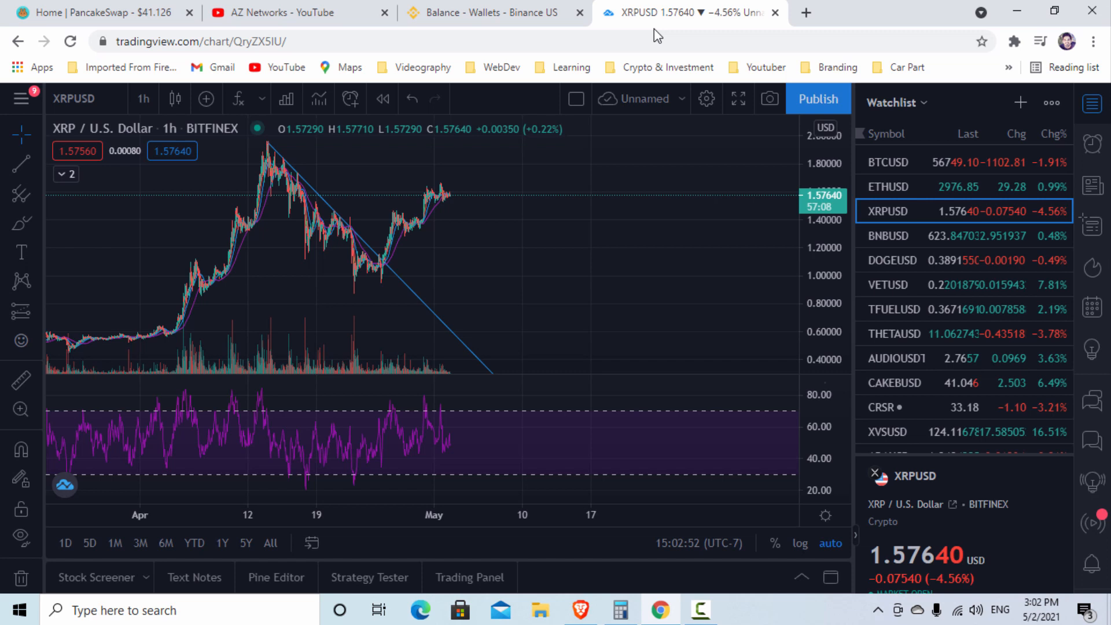
mouse_move(495, 280)
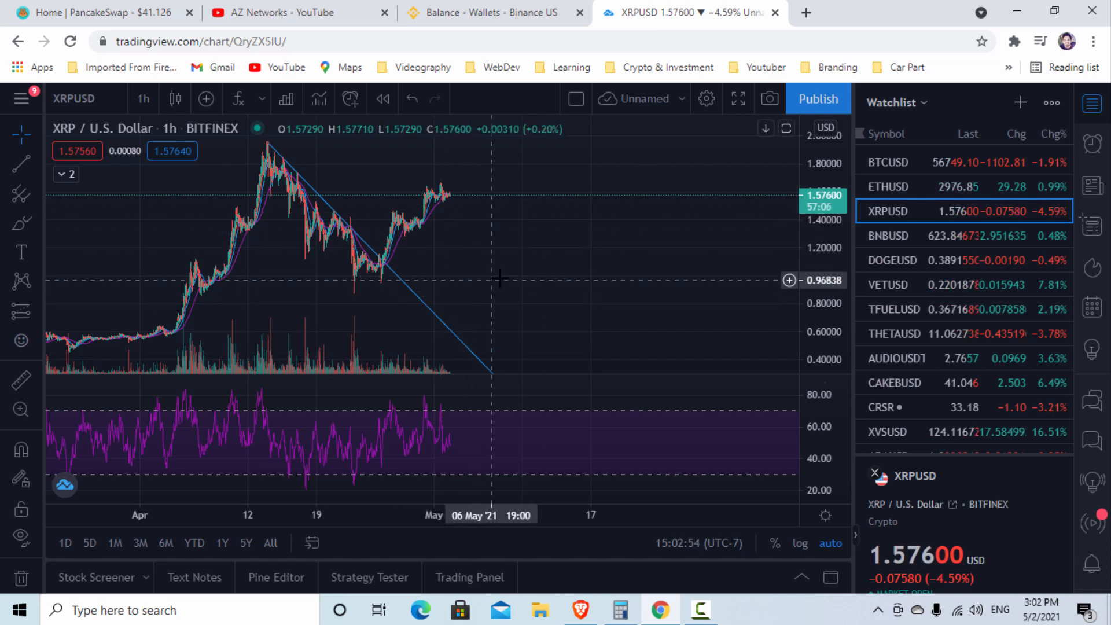
mouse_move(497, 243)
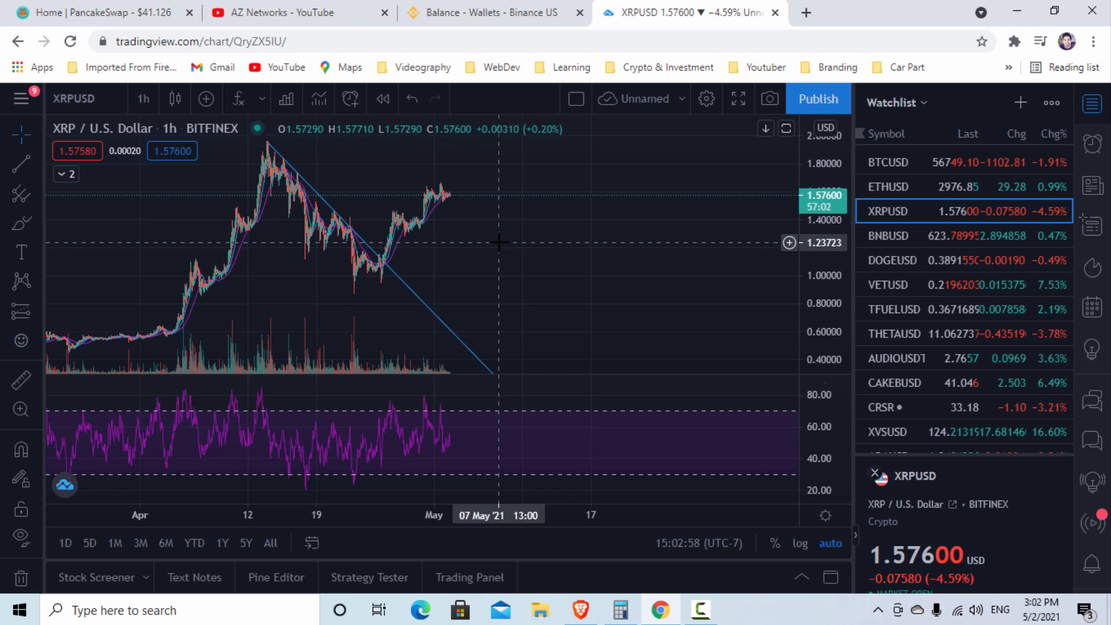
mouse_move(510, 237)
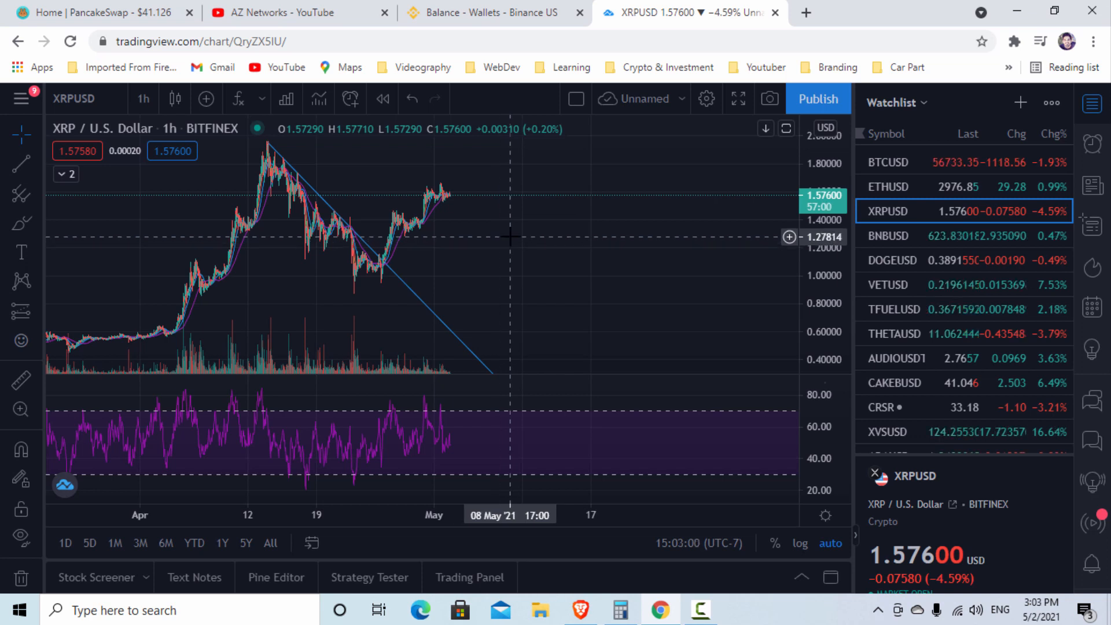
mouse_move(559, 227)
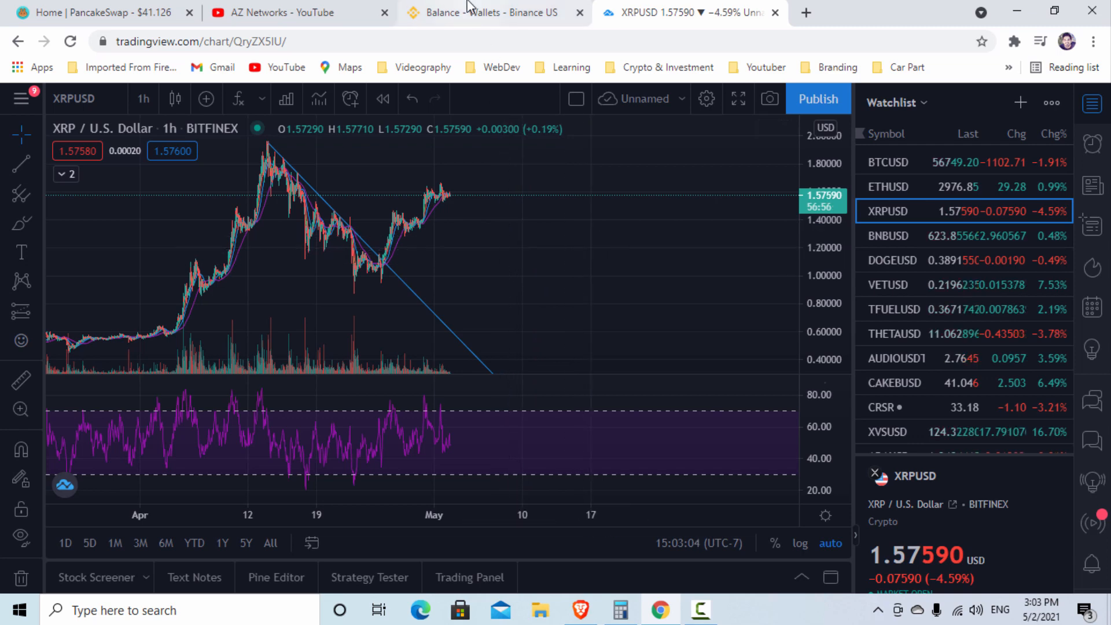
left_click(489, 13)
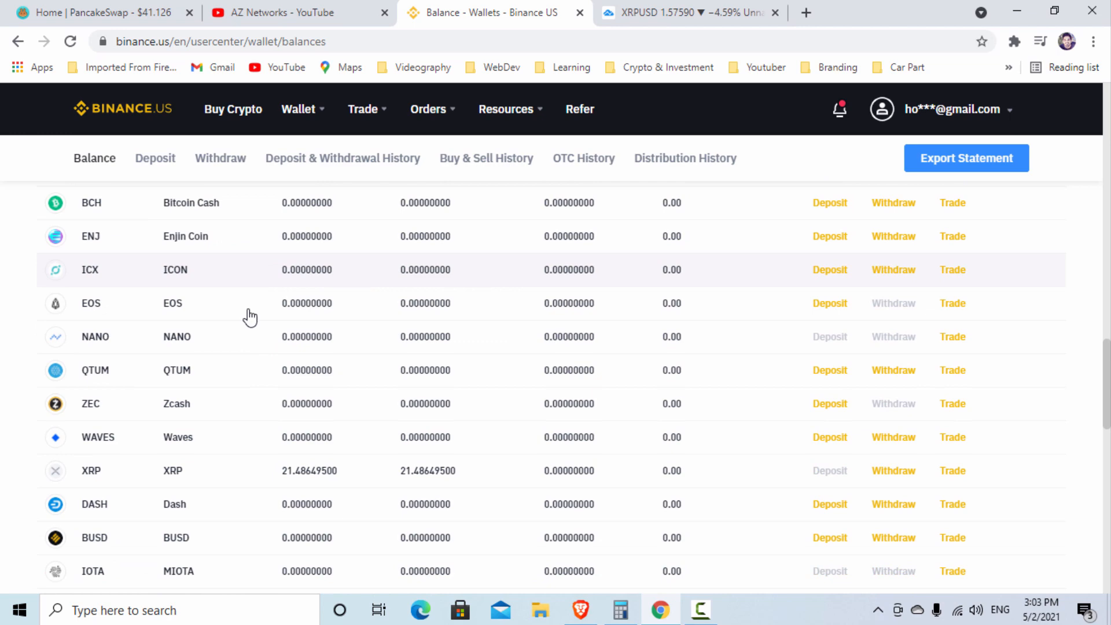
scroll("down", 3)
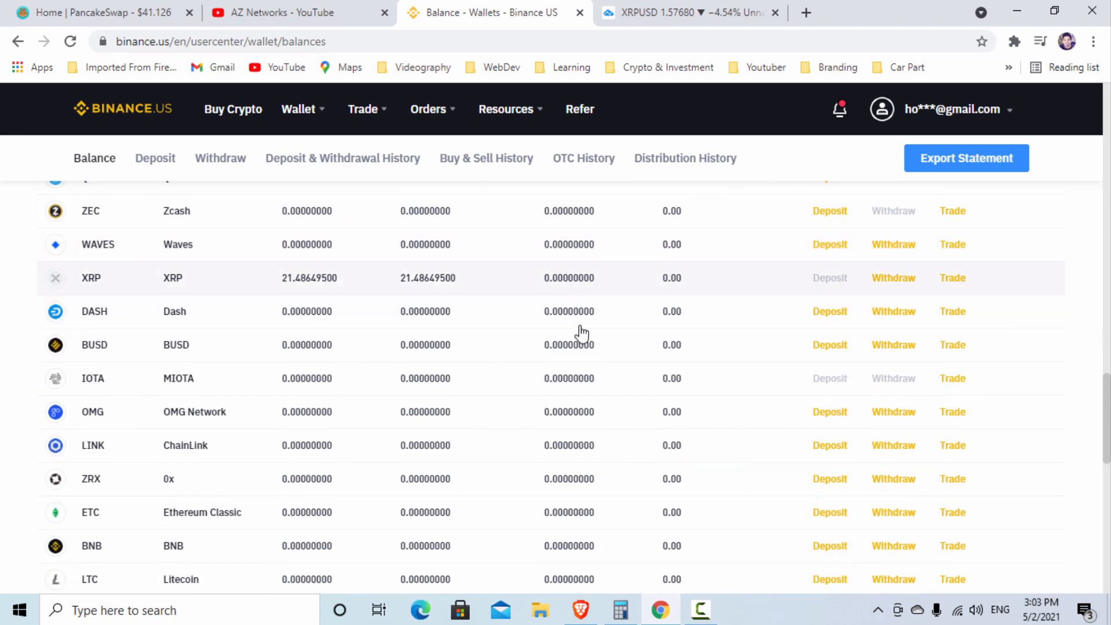
scroll("down", 3)
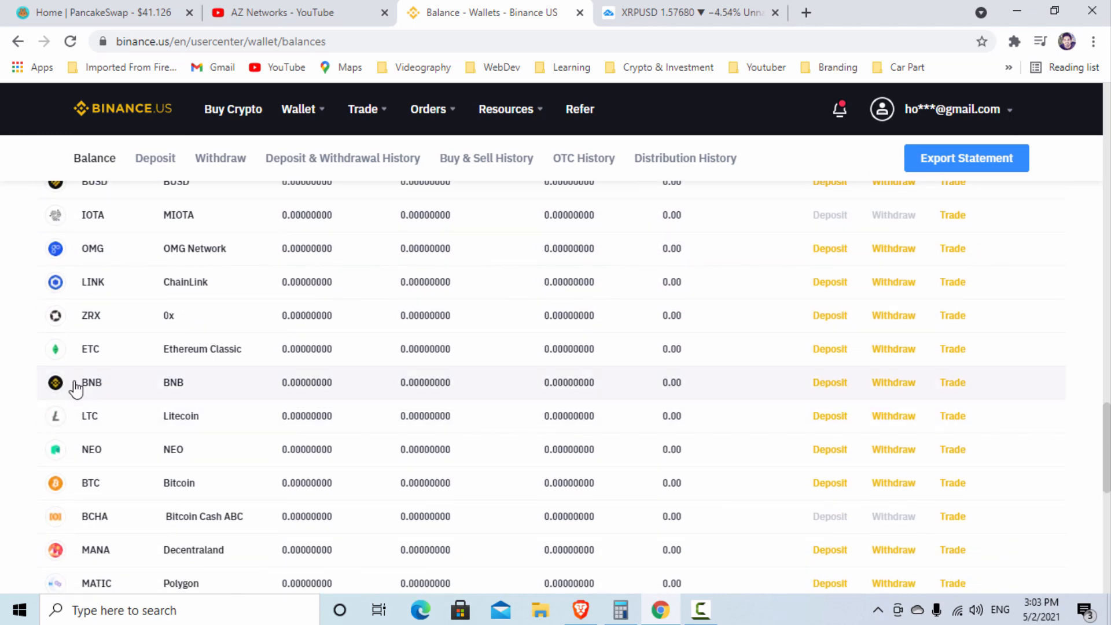
mouse_move(126, 407)
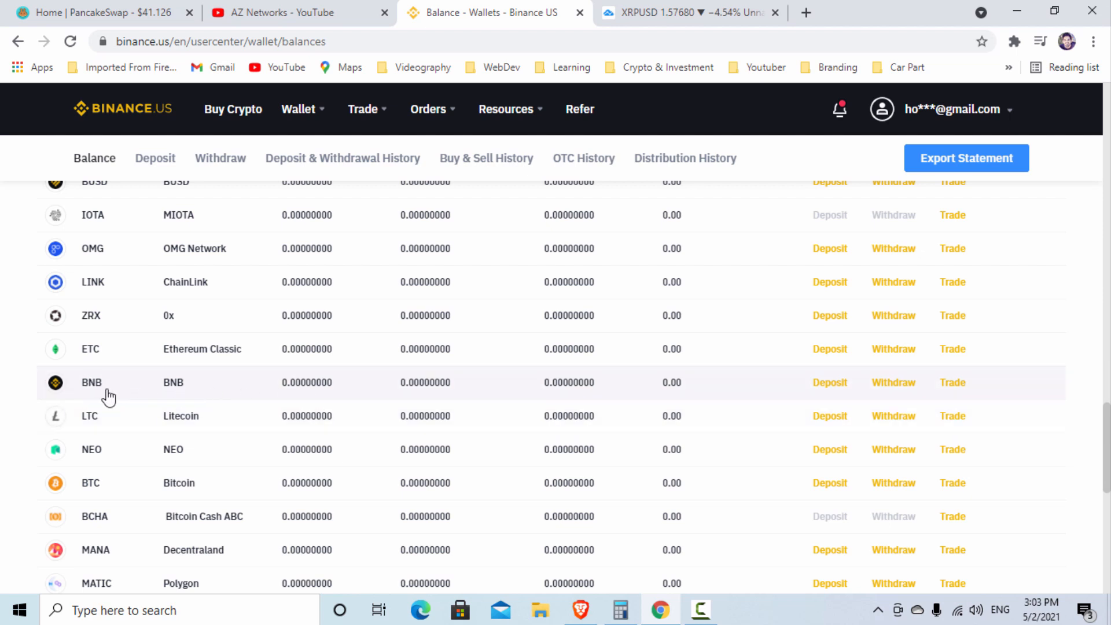
mouse_move(51, 386)
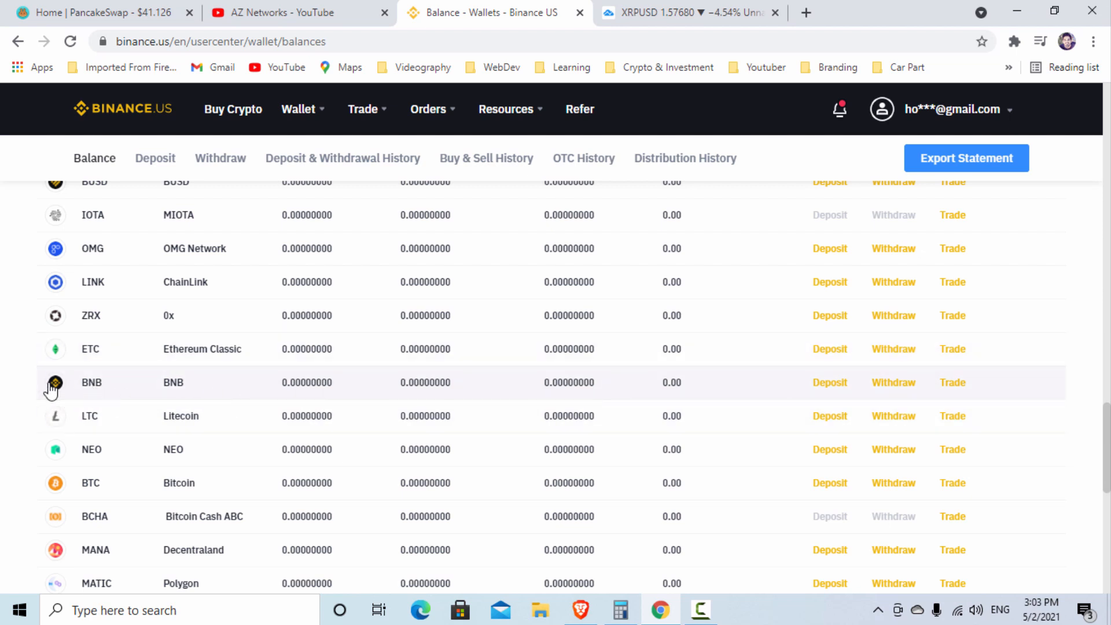
mouse_move(552, 394)
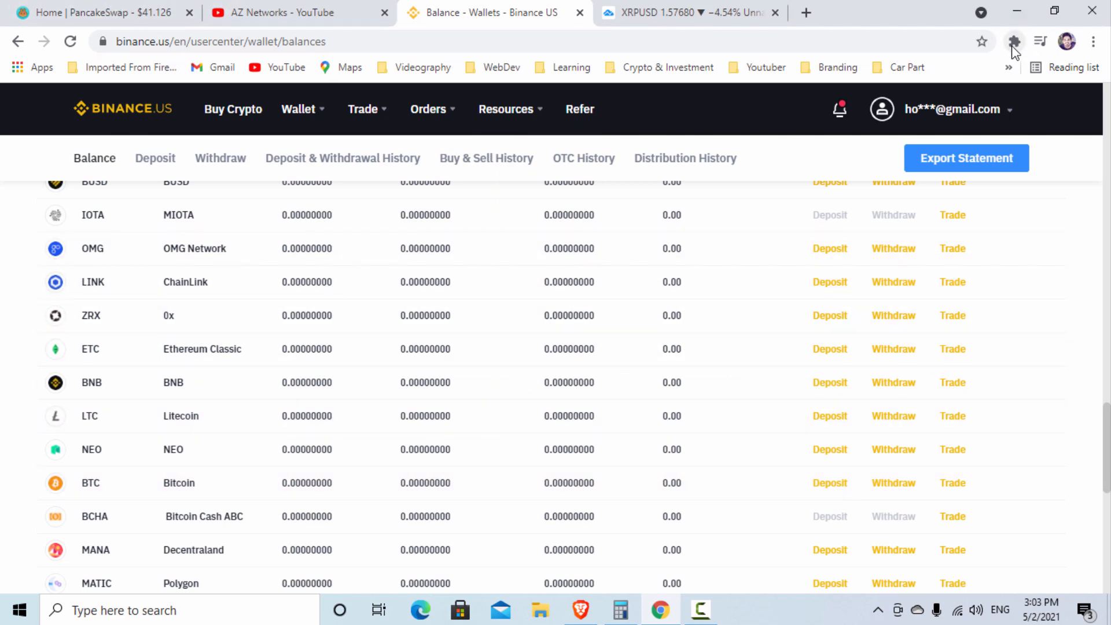
left_click(1013, 41)
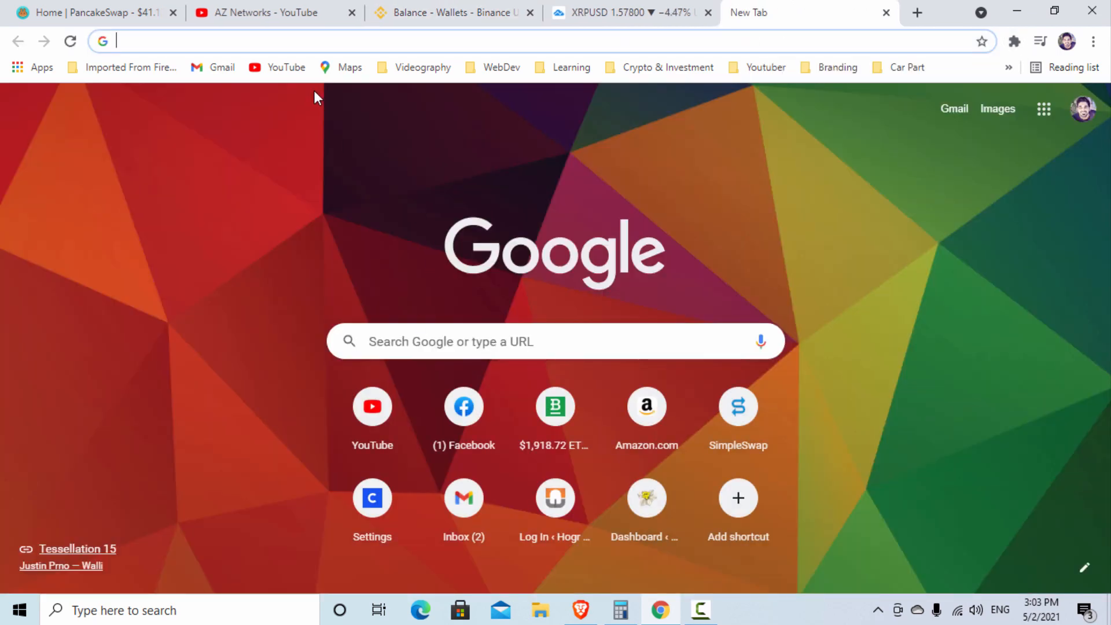
Search Google for 'binance smart chain wallet' via the suggestion after typing 'binance'
left_click(629, 13)
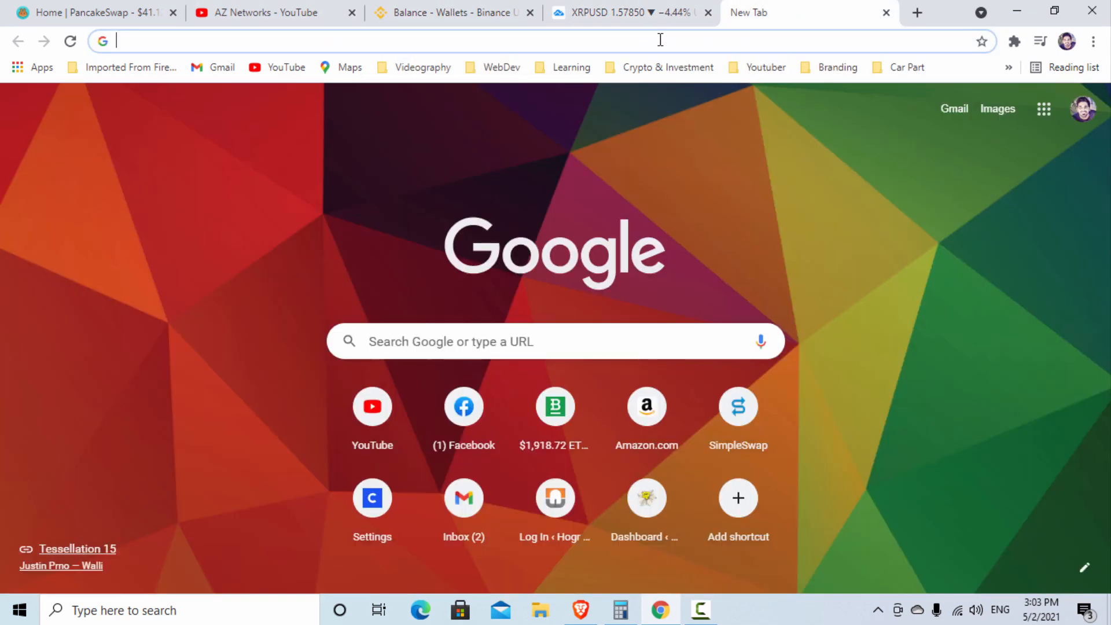
type("b")
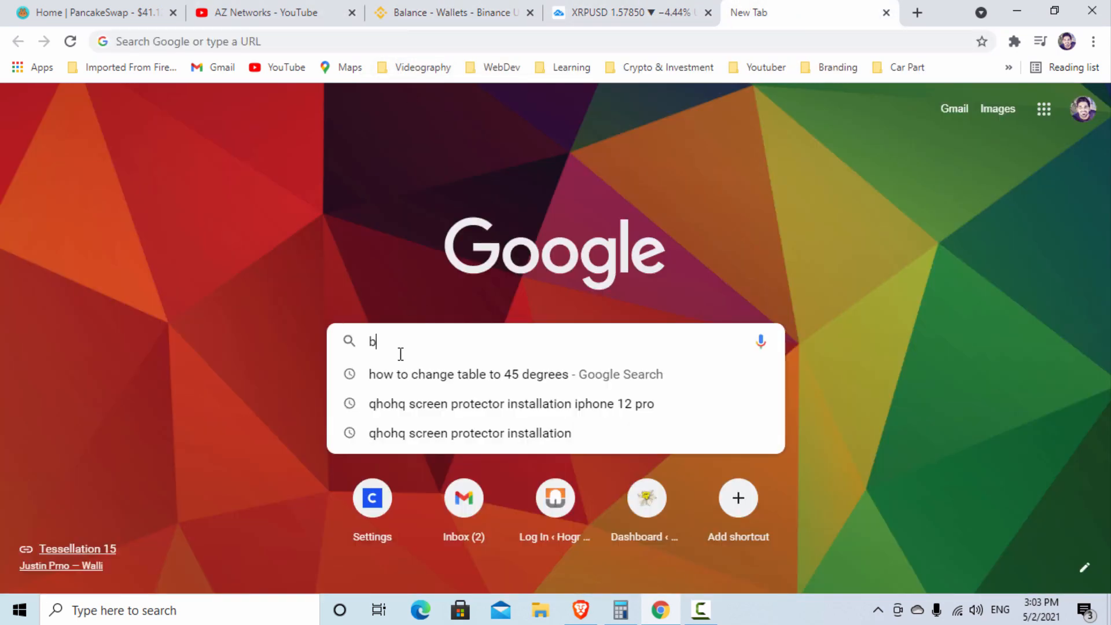
type("inance smart")
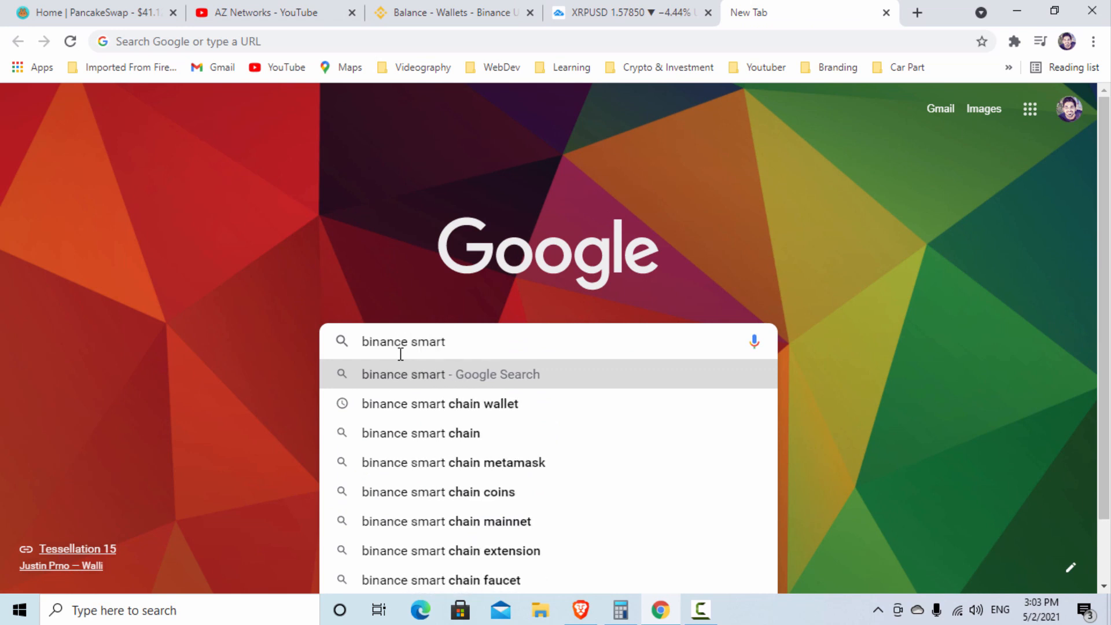
left_click(439, 403)
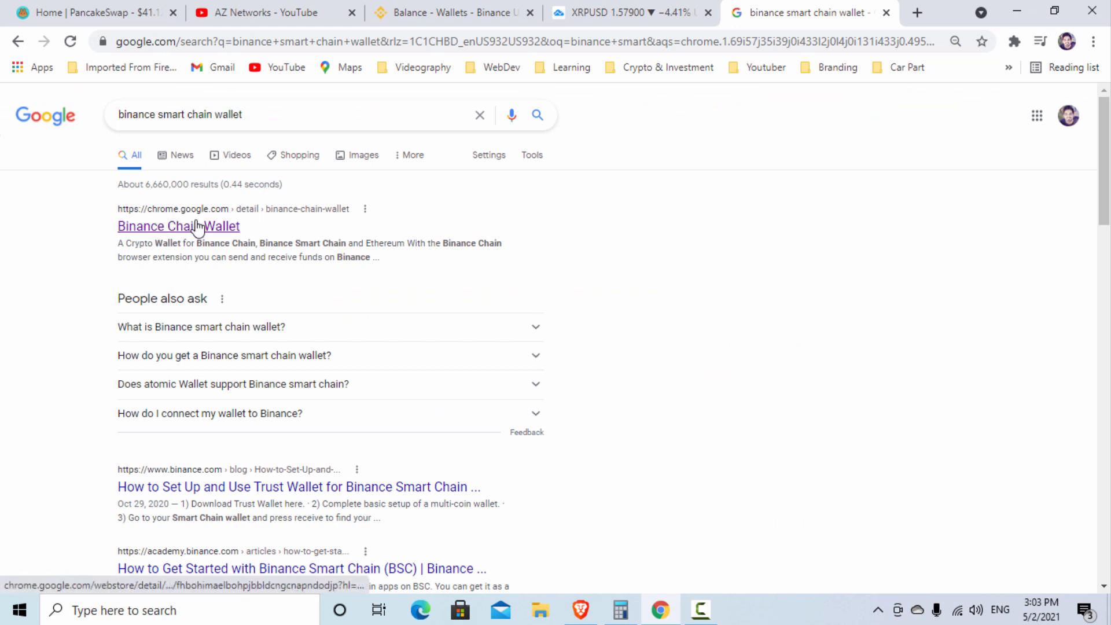
Open the Binance Chain Wallet store listing and confirm the extension is installed
left_click(178, 225)
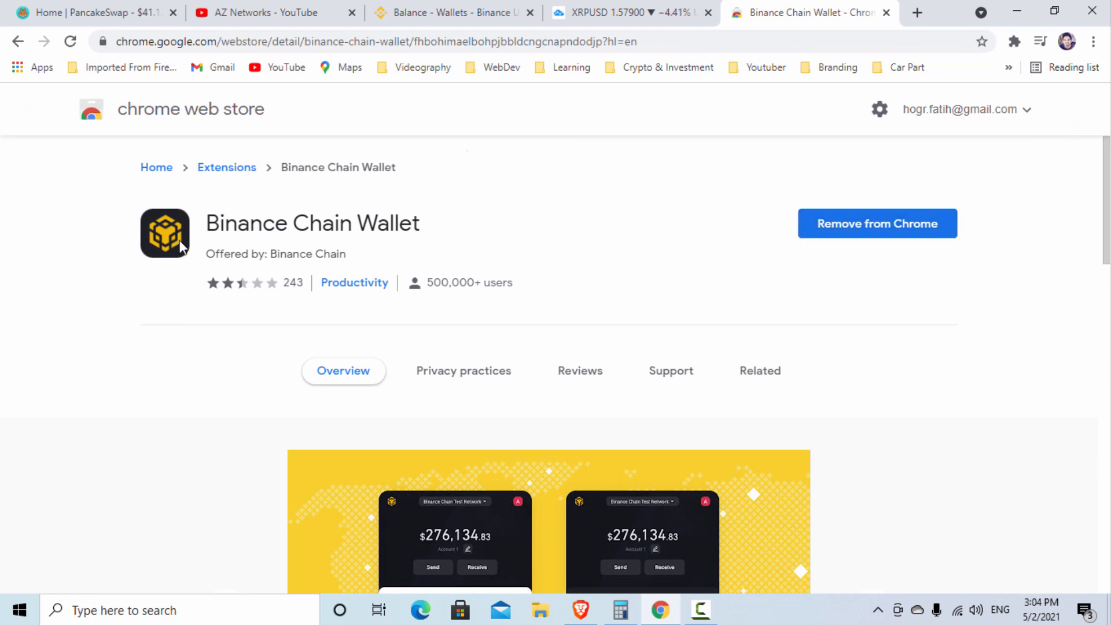
mouse_move(510, 177)
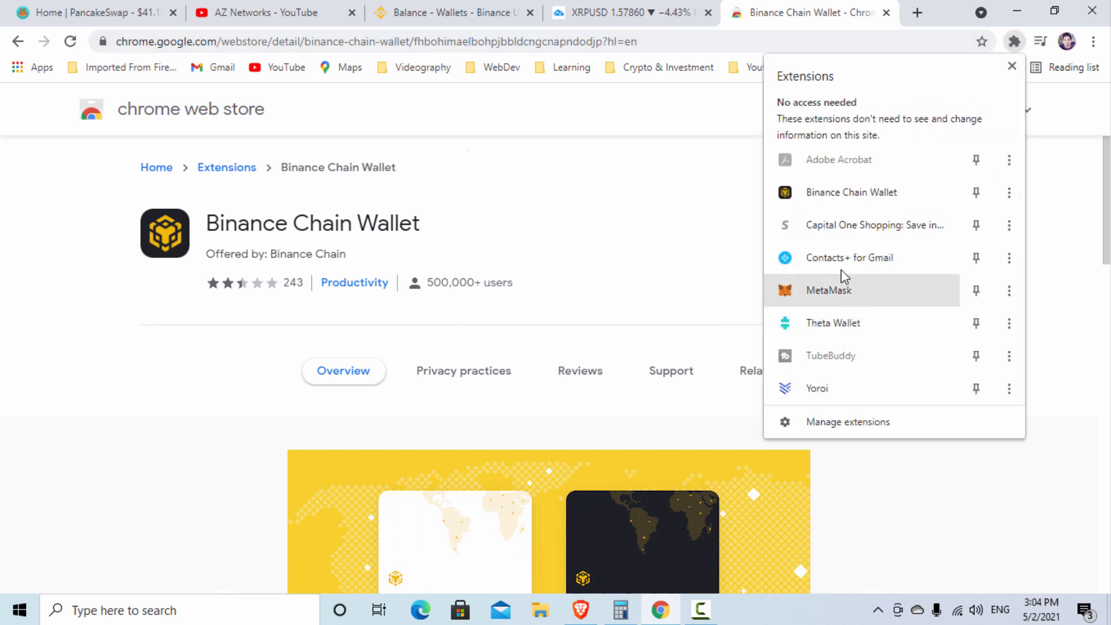
left_click(1012, 66)
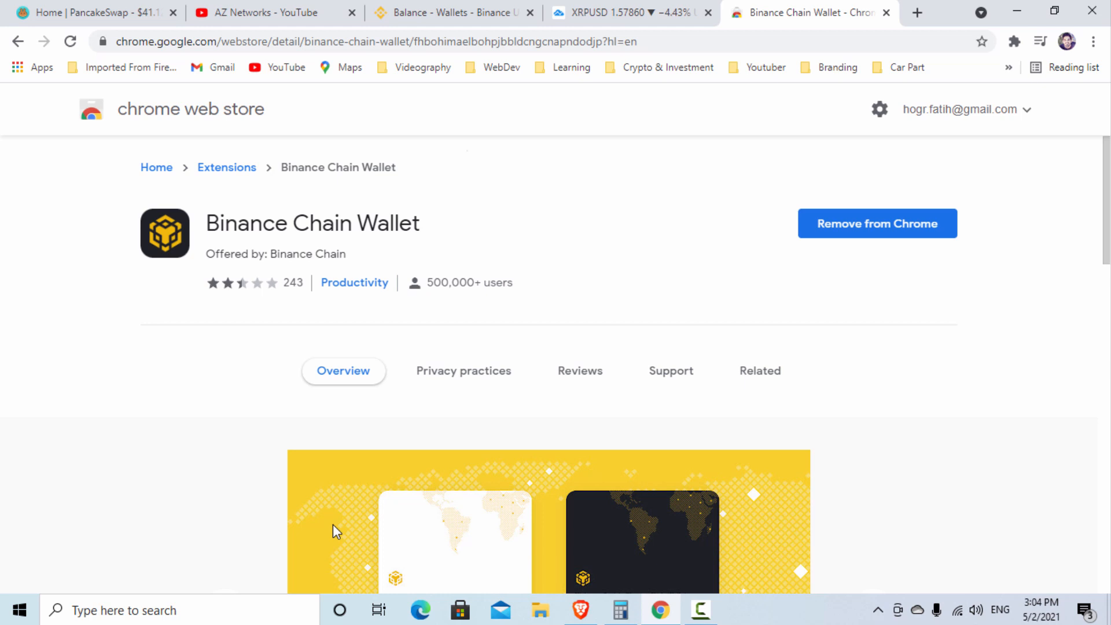
mouse_move(791, 169)
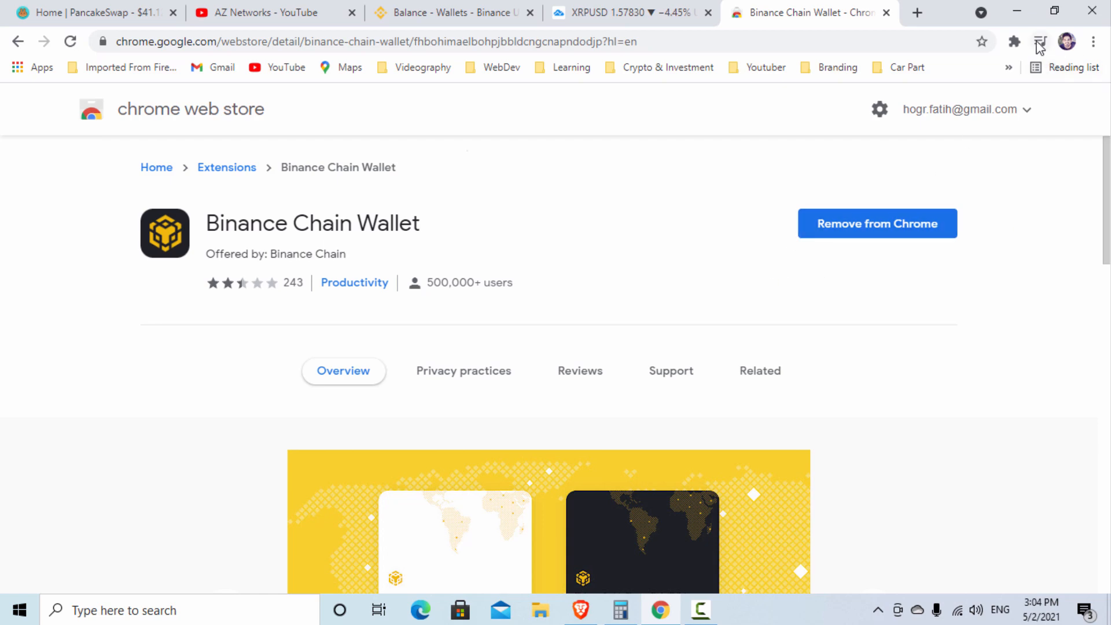
scroll("down", 3)
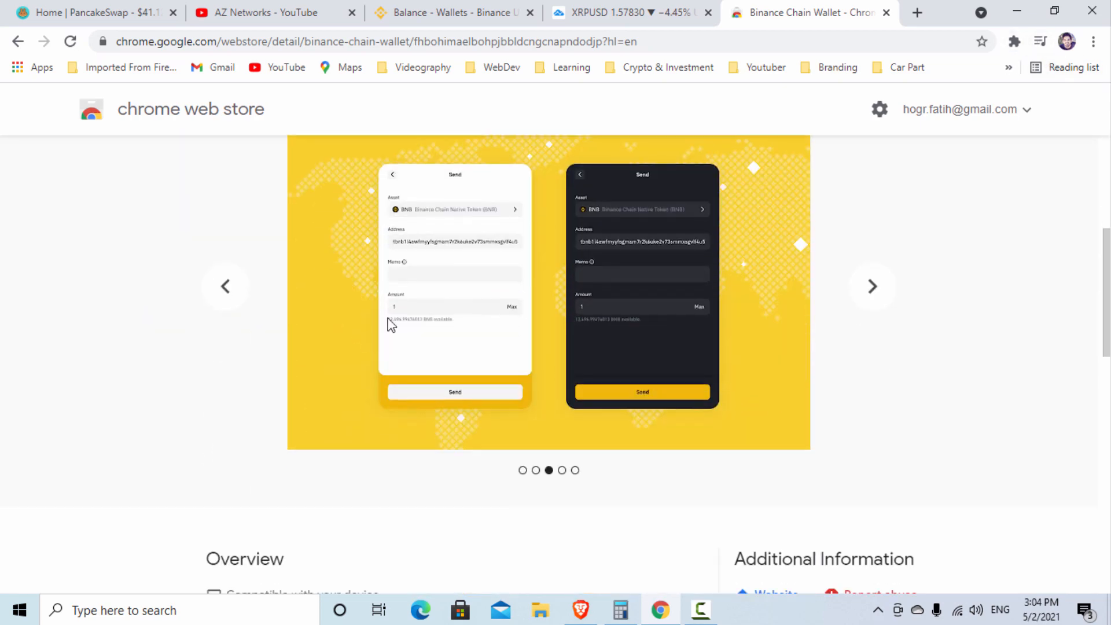
scroll("down", 3)
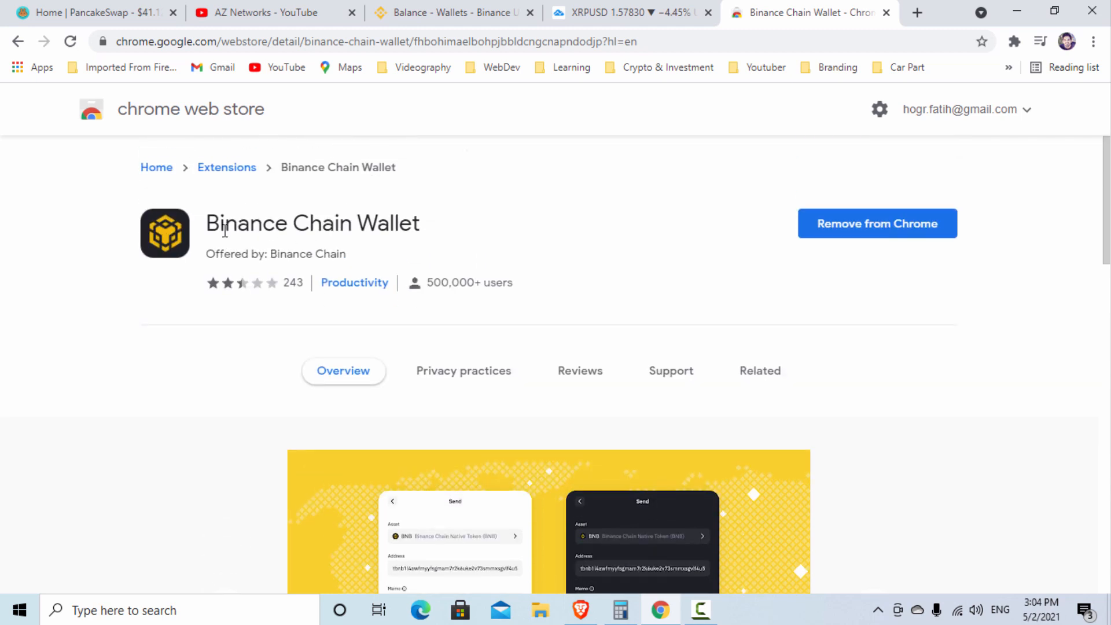
mouse_move(1015, 41)
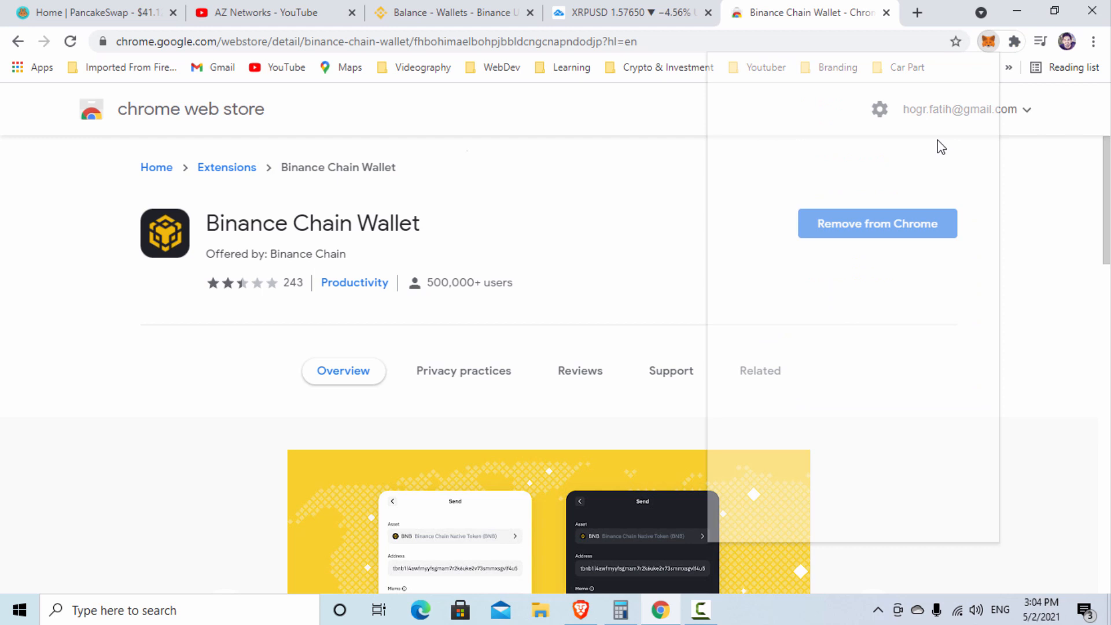
left_click(987, 41)
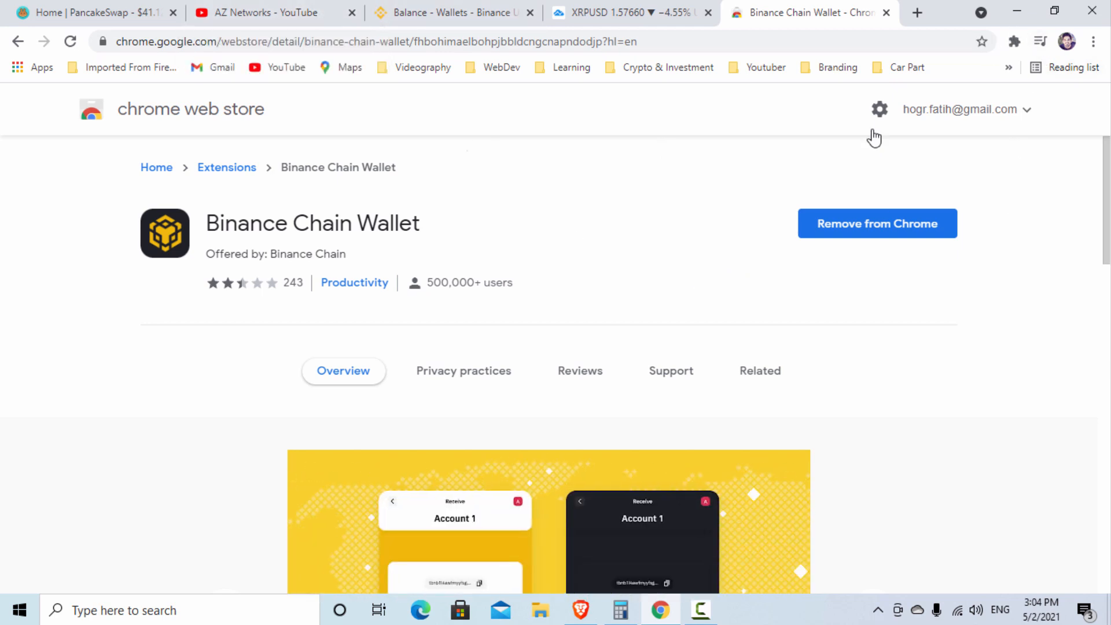
mouse_move(98, 284)
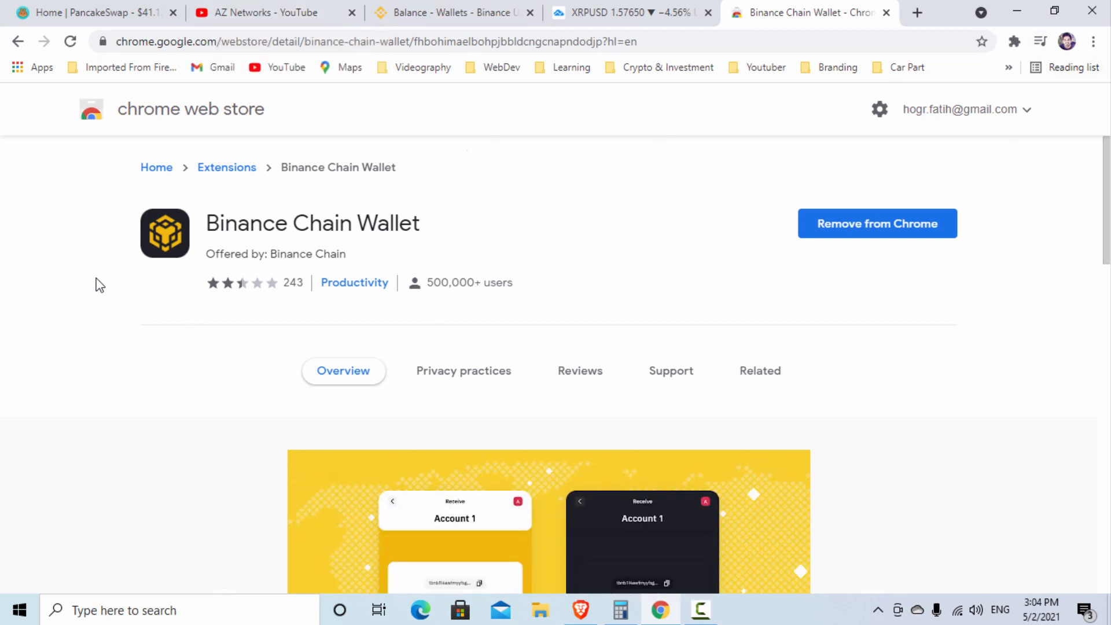
mouse_move(949, 206)
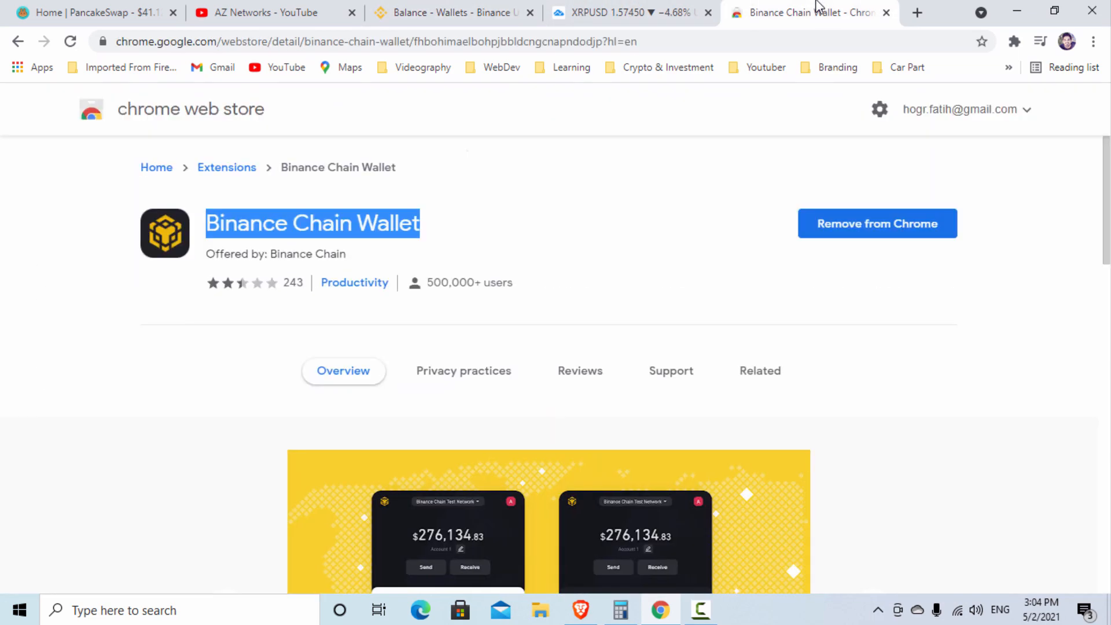
Return to the Binance.US balances tab and show the Chrome extensions list
left_click(453, 12)
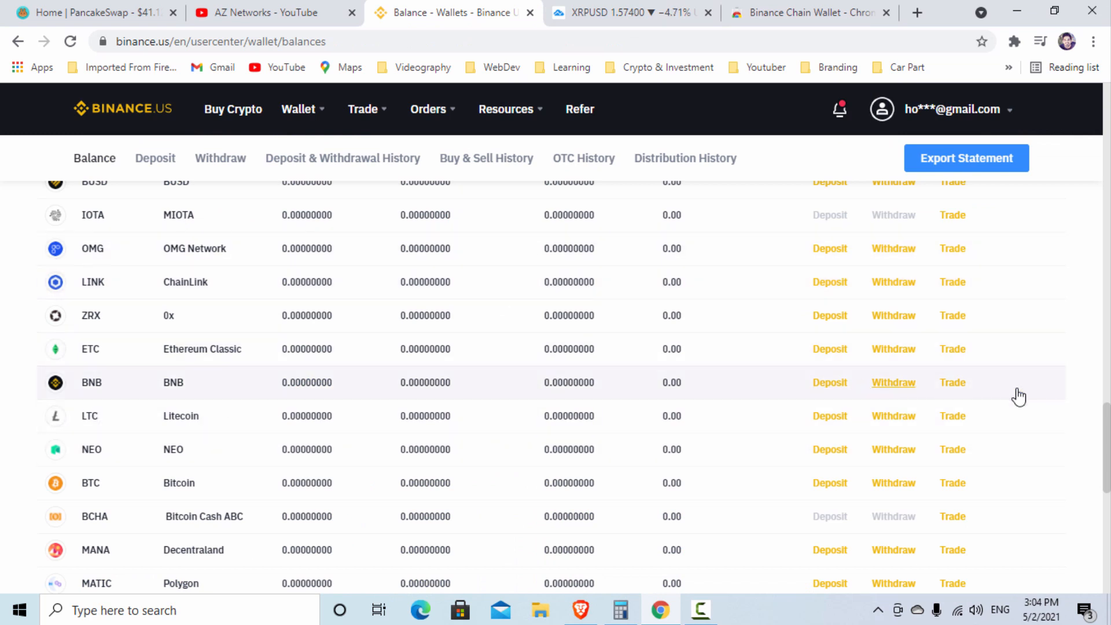
mouse_move(212, 397)
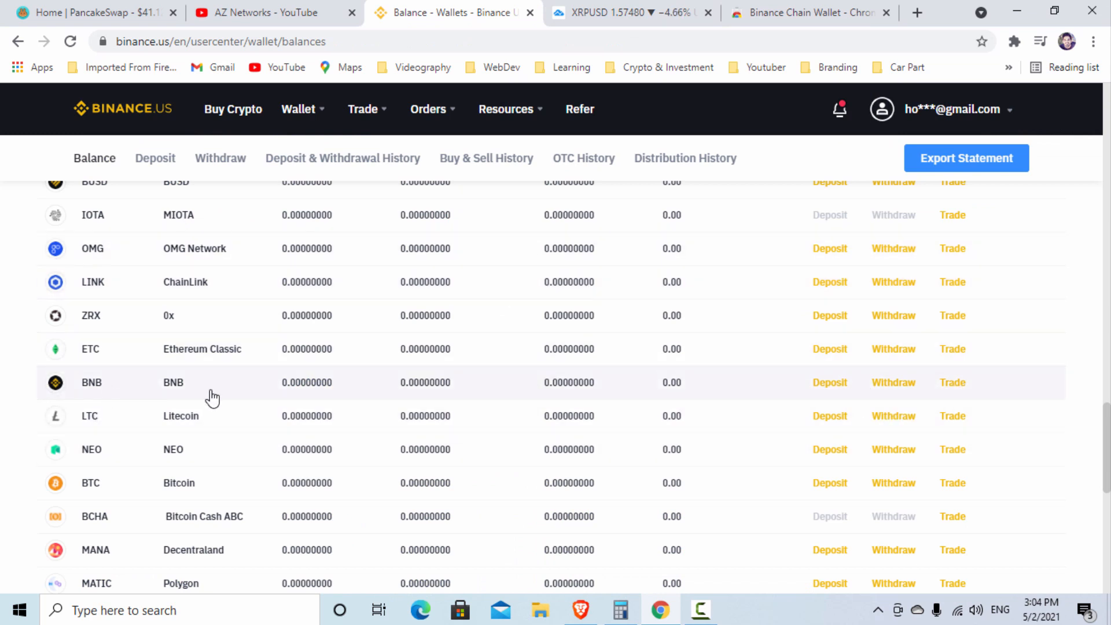
mouse_move(892, 382)
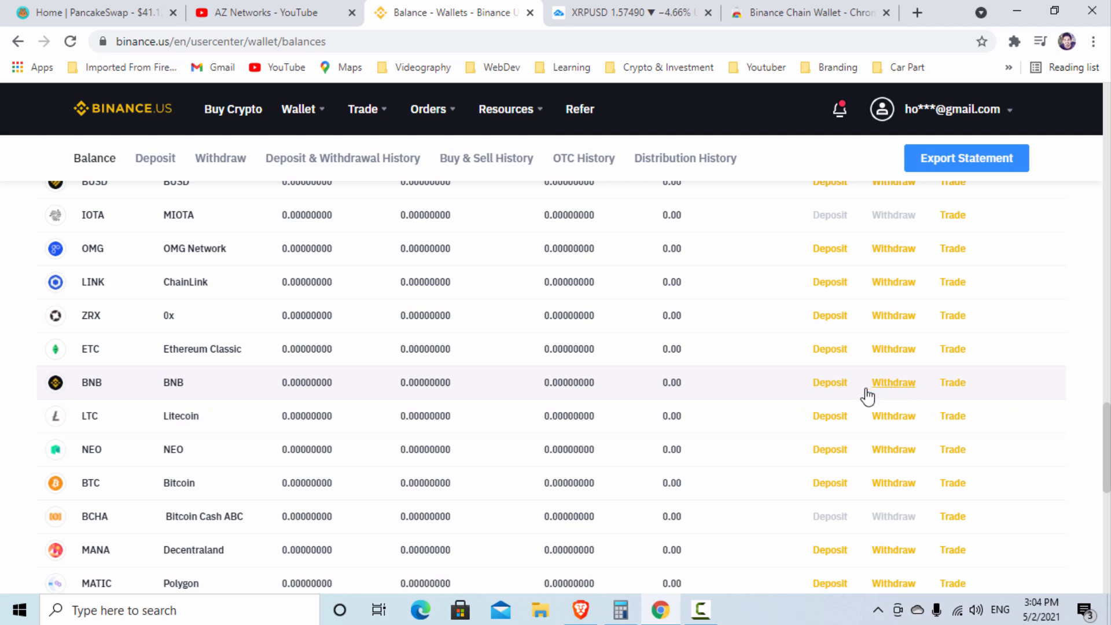
left_click(1013, 41)
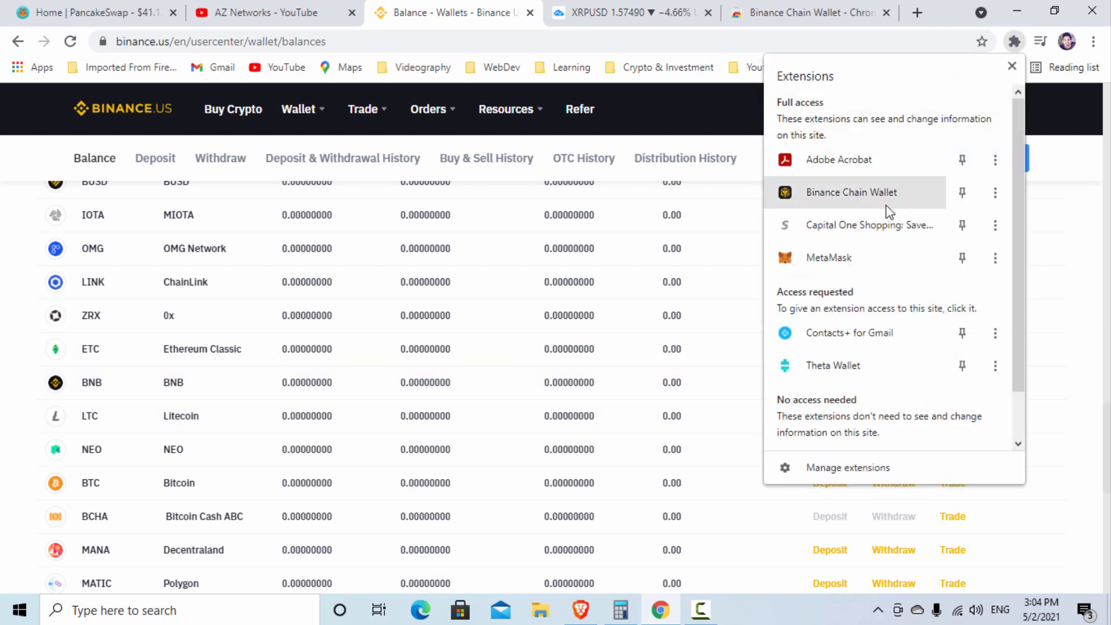
Open Binance Chain Wallet and confirm Account 0 holds 0.00 BNB
left_click(851, 192)
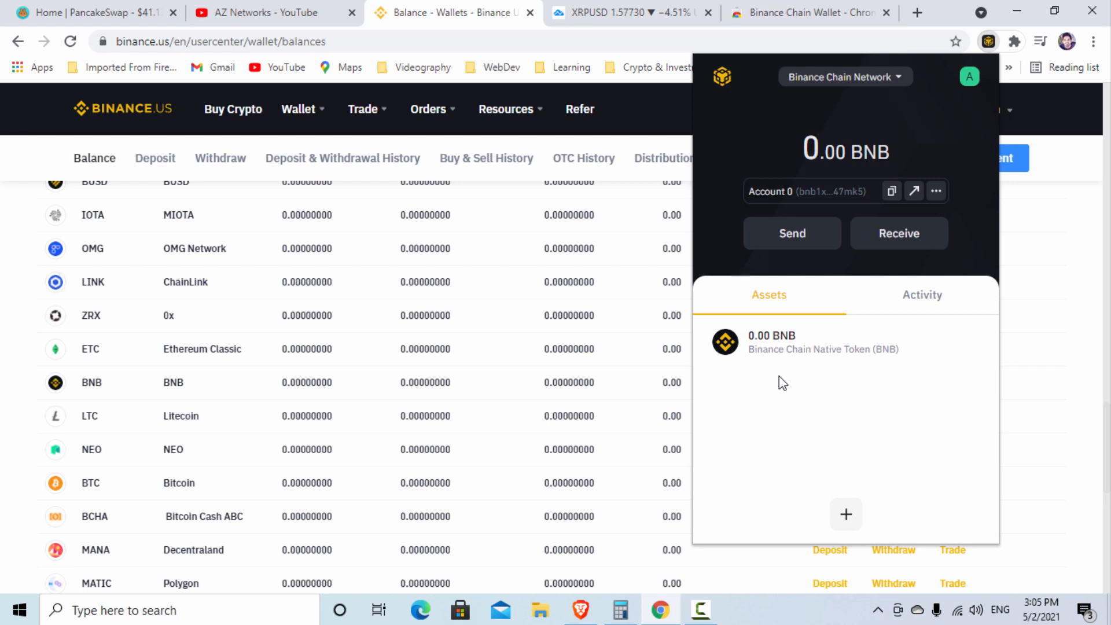
mouse_move(782, 352)
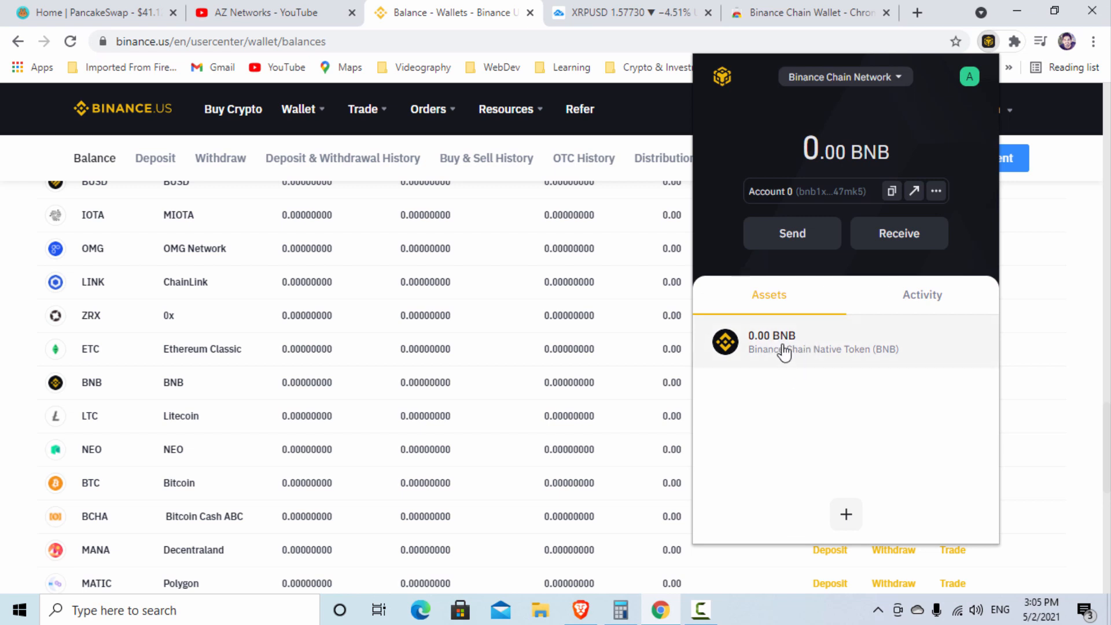
mouse_move(606, 398)
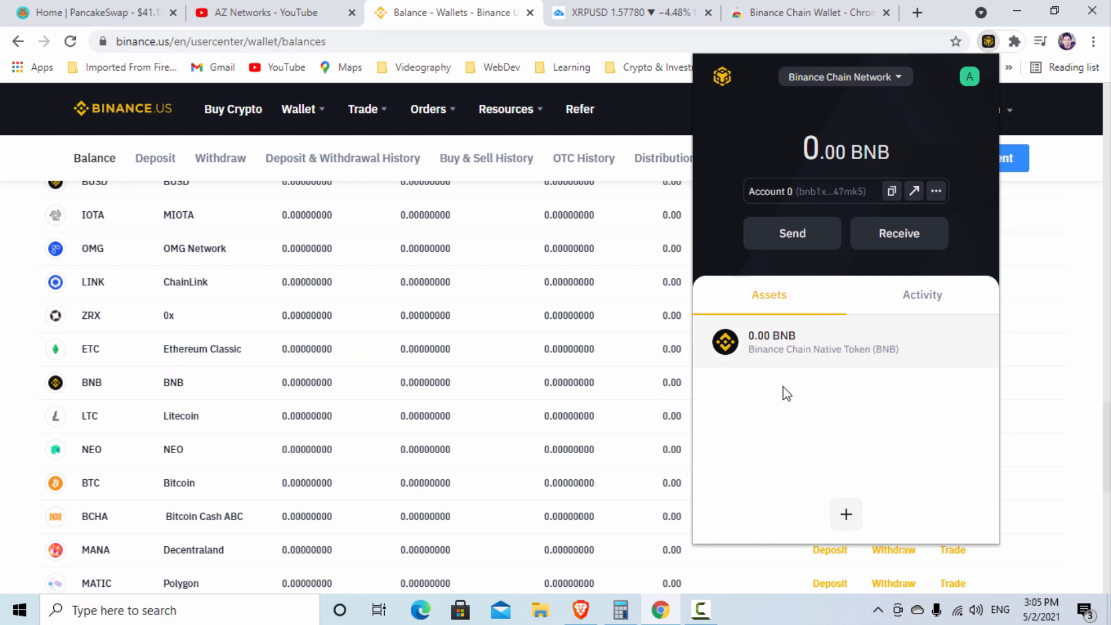
mouse_move(798, 350)
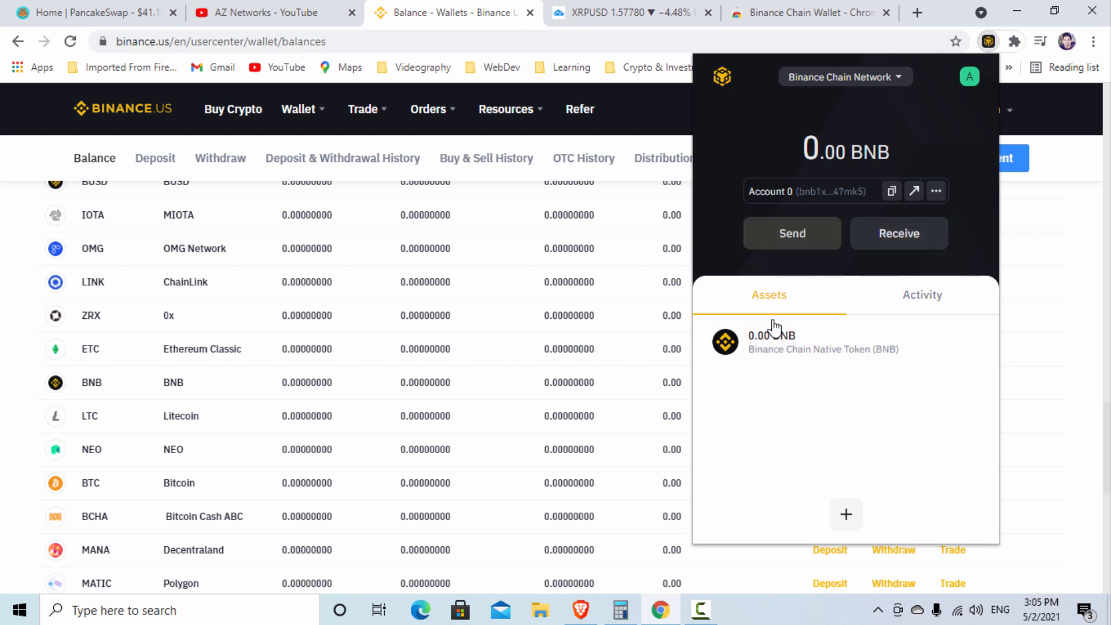
mouse_move(799, 340)
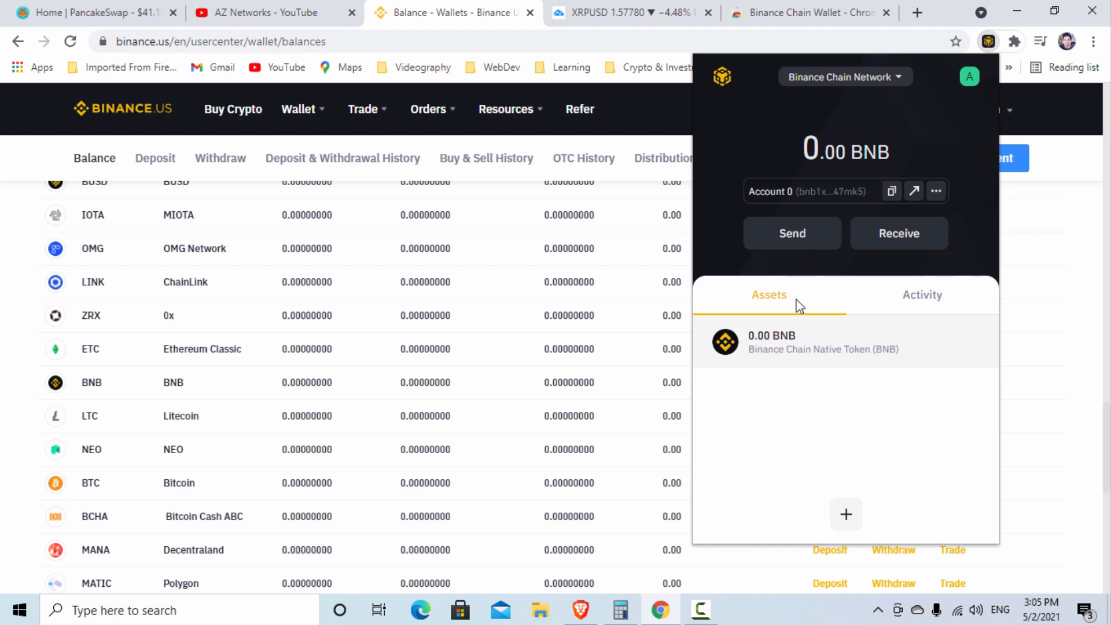
mouse_move(1004, 54)
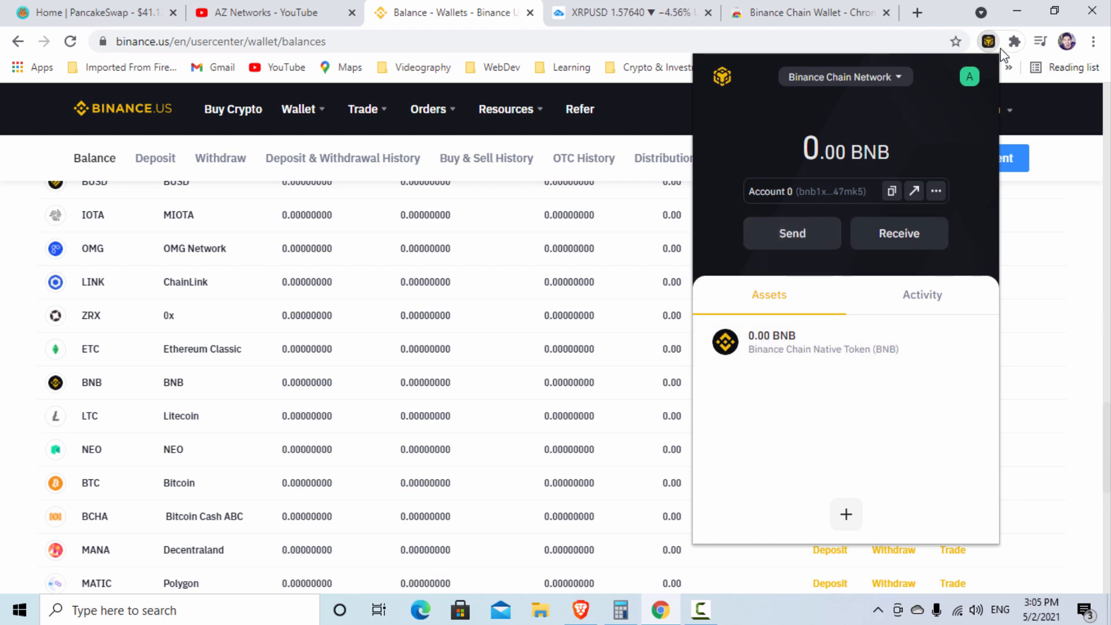
Open MetaMask, closing and reopening it, to view Account 1's 0.0094 BNB on Smart Chain
left_click(1014, 41)
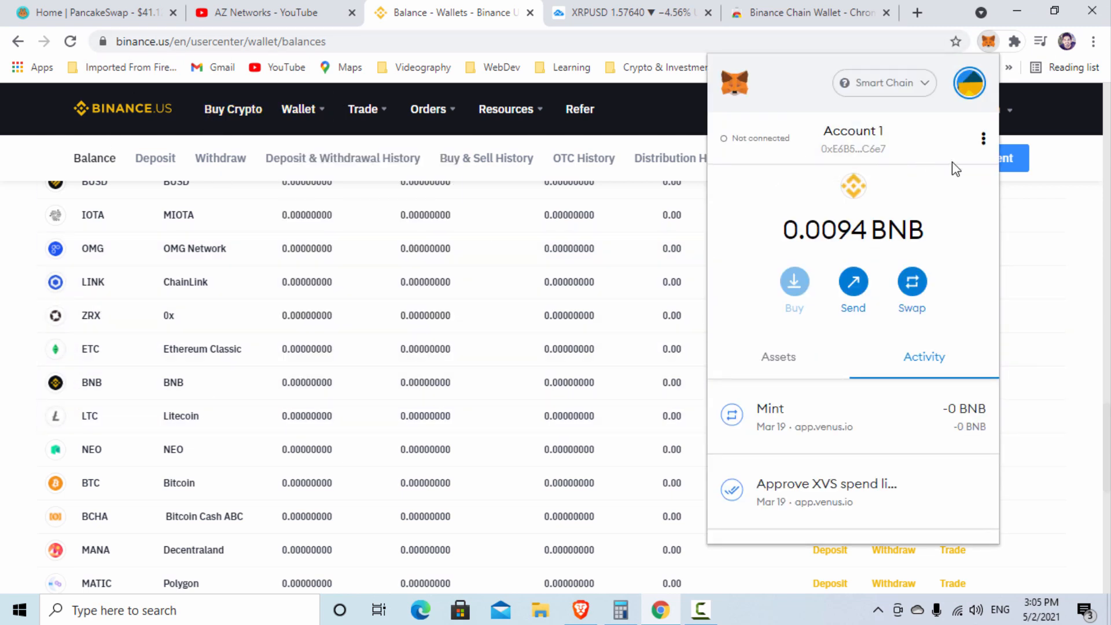
mouse_move(473, 385)
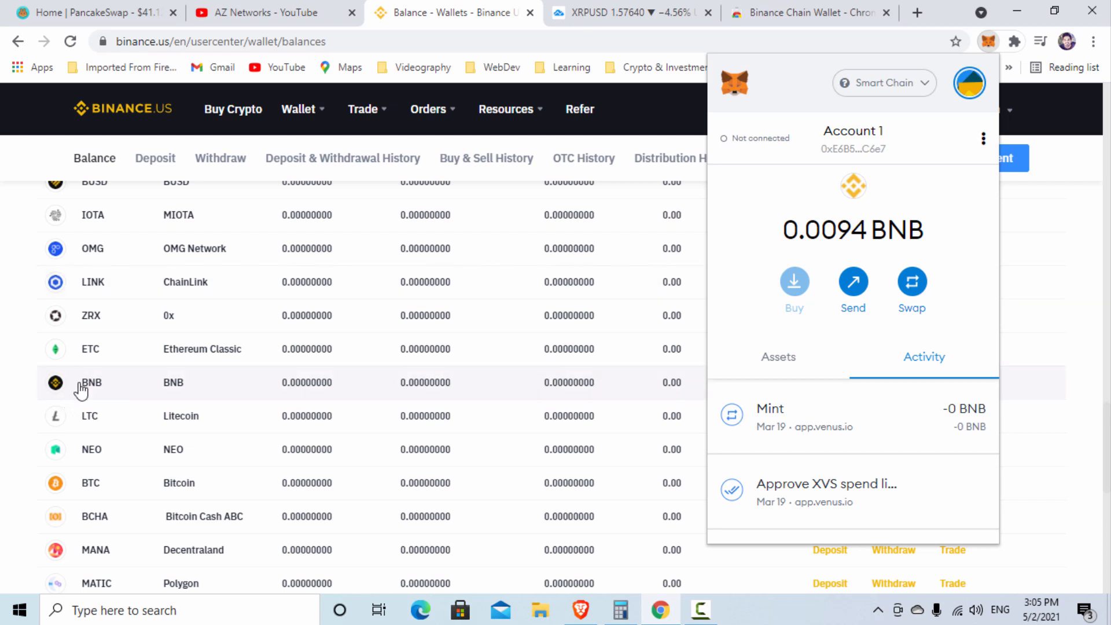
mouse_move(343, 345)
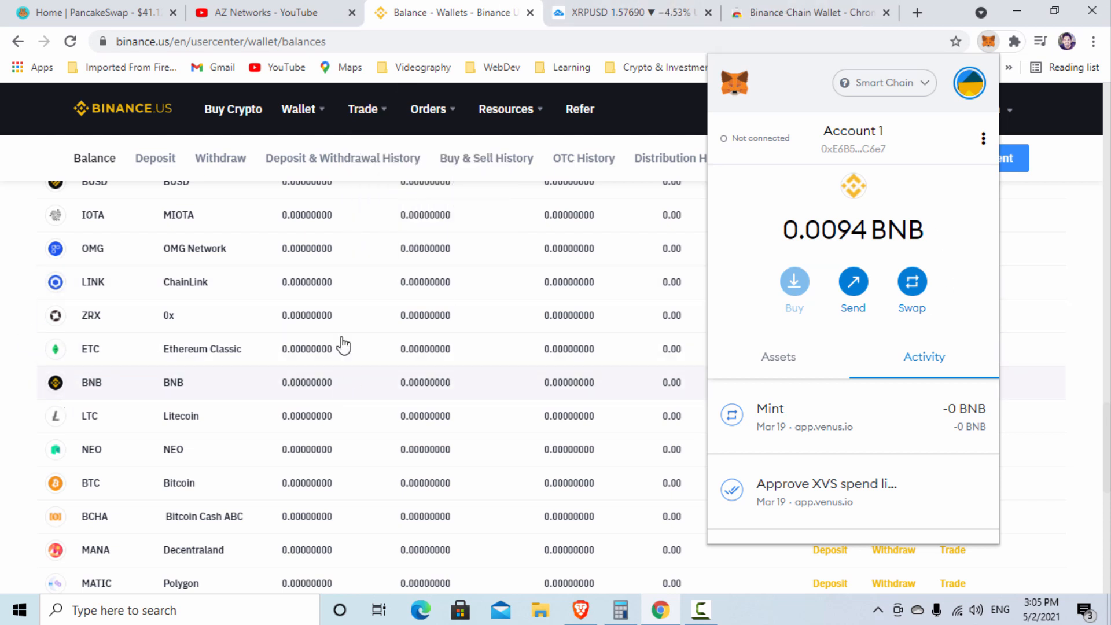
left_click(988, 41)
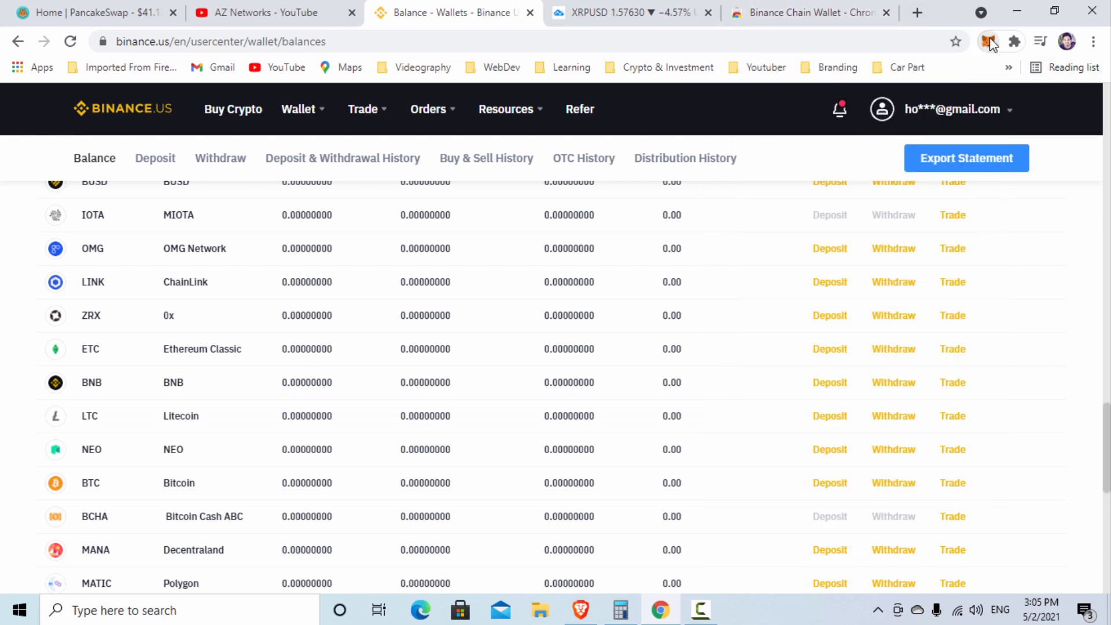
left_click(991, 41)
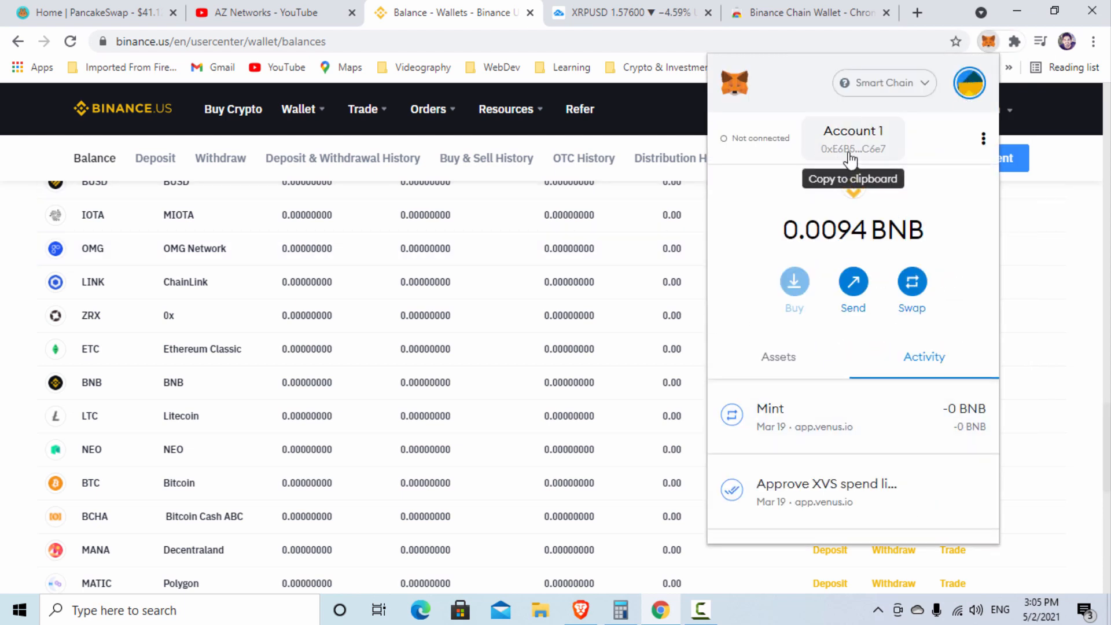
mouse_move(871, 148)
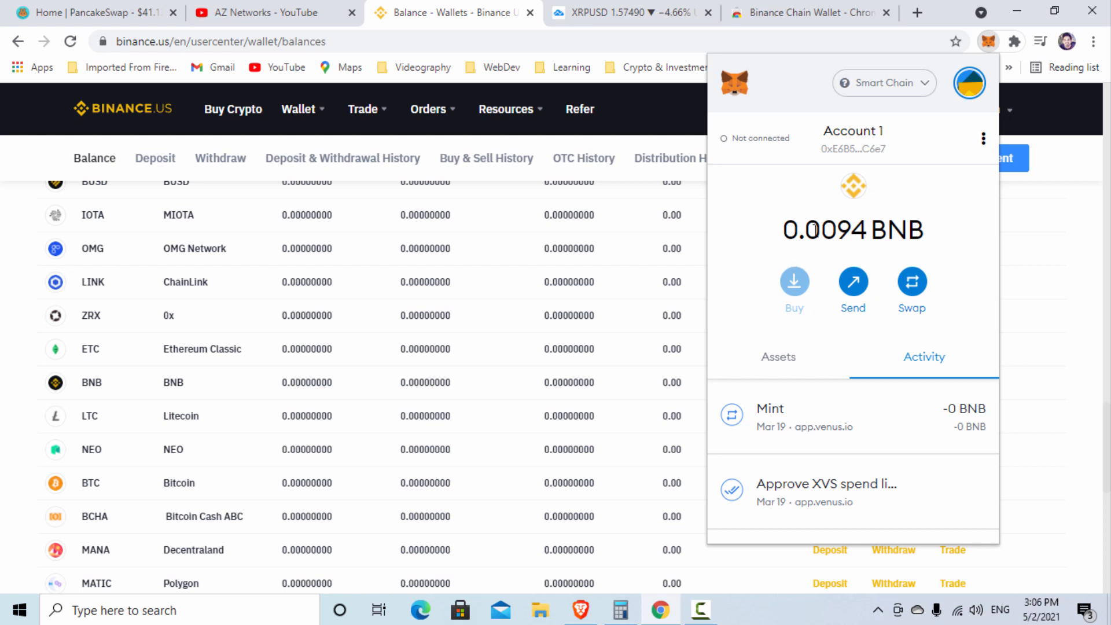
mouse_move(873, 284)
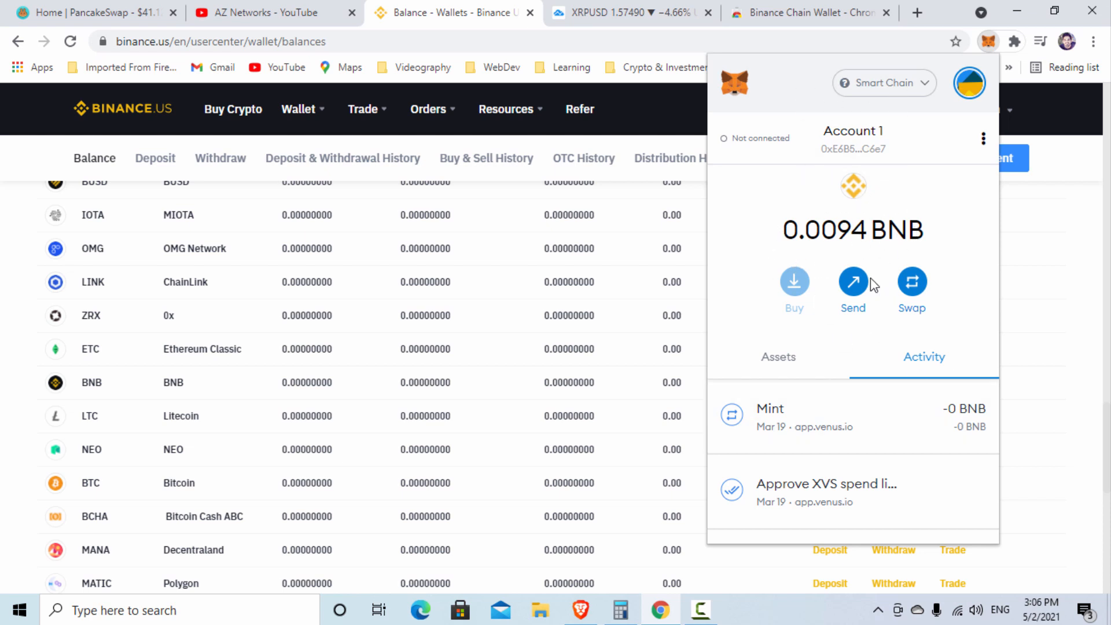
mouse_move(941, 256)
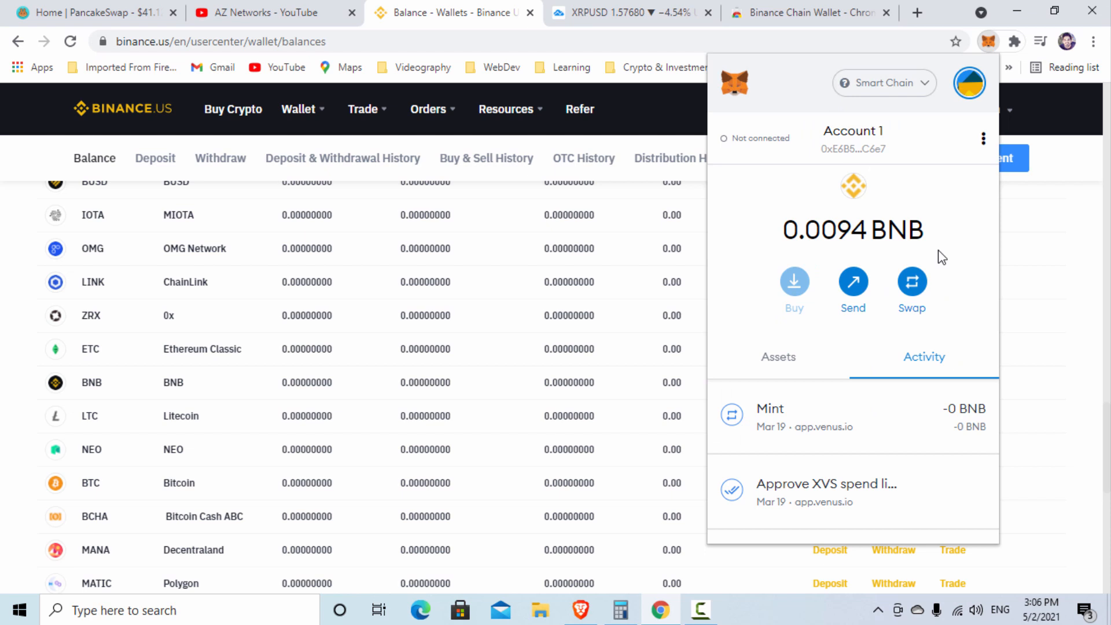
mouse_move(807, 234)
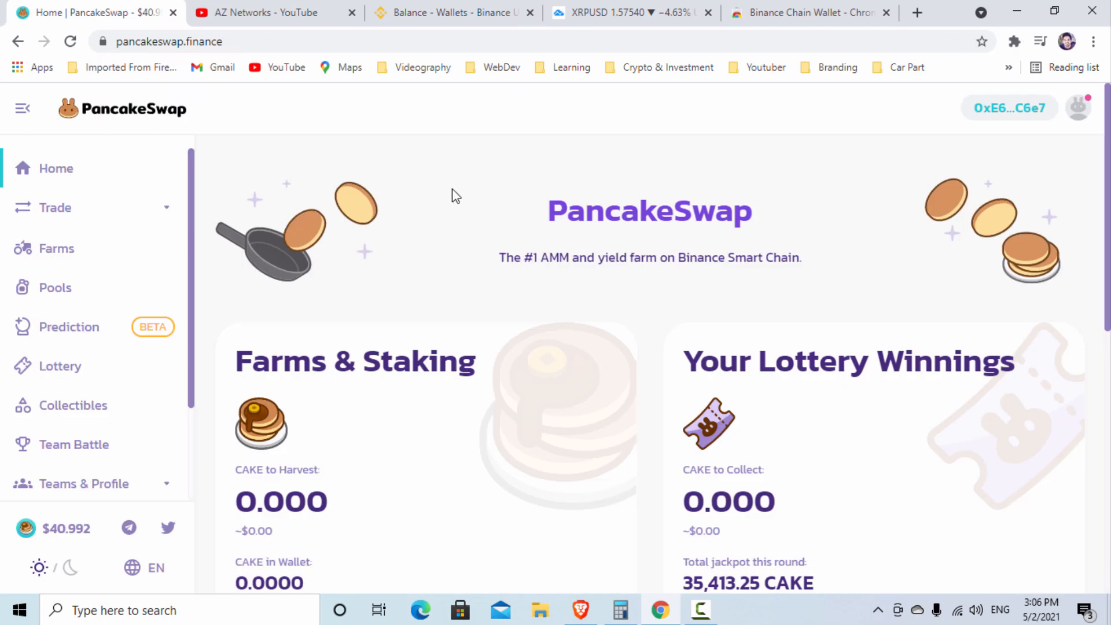
Open PancakeSwap Profile Setup, view and dismiss the connected wallet details, and scroll down
left_click(168, 41)
type("/profile")
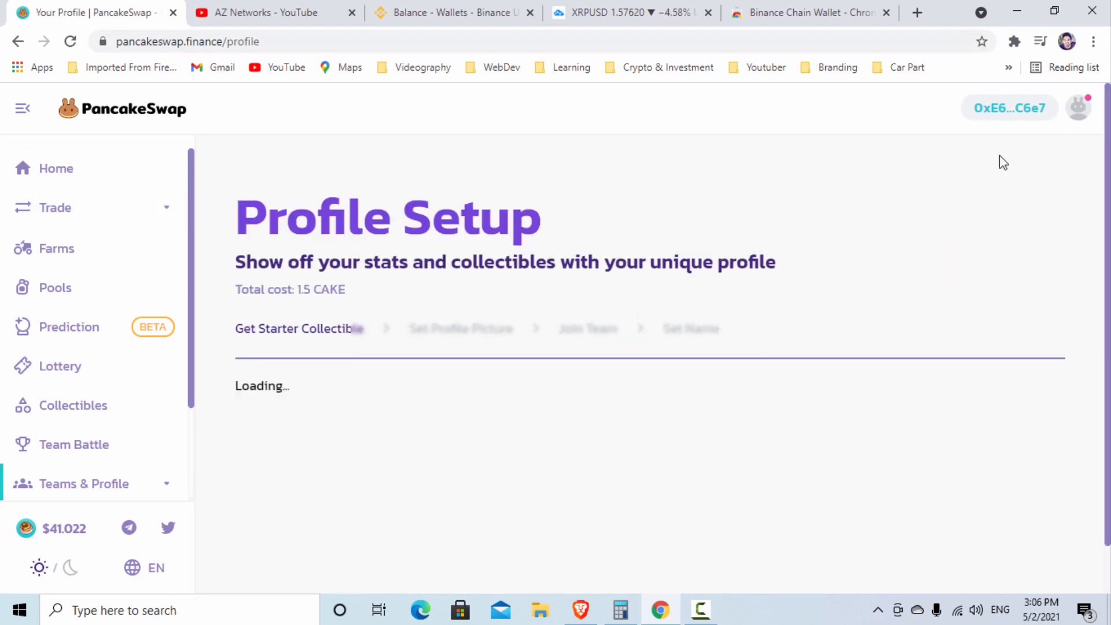
left_click(1007, 107)
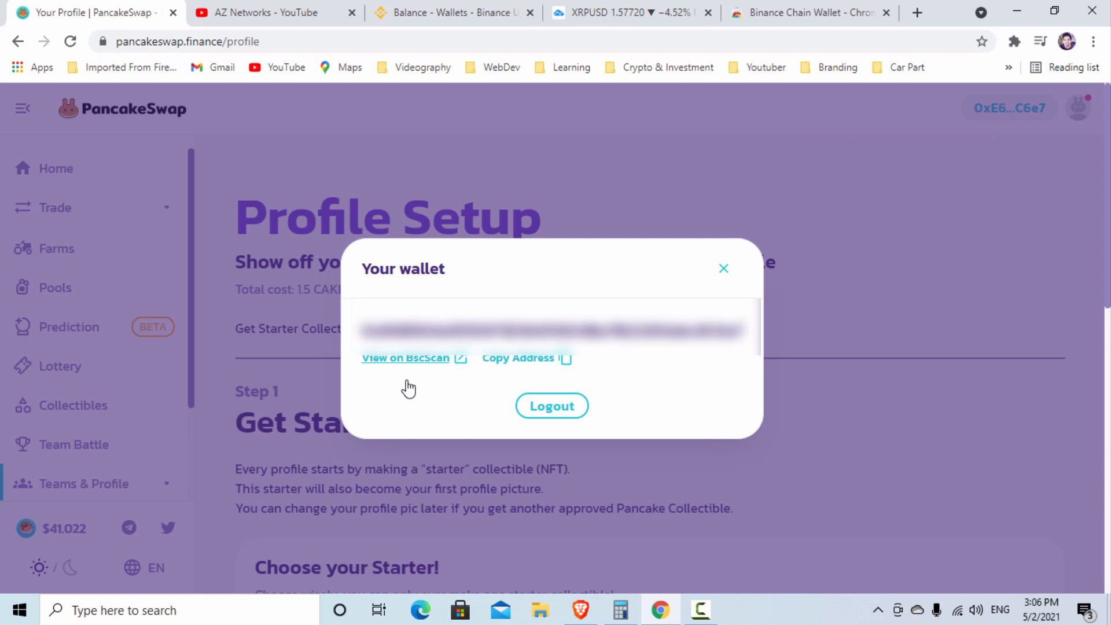
left_click(723, 268)
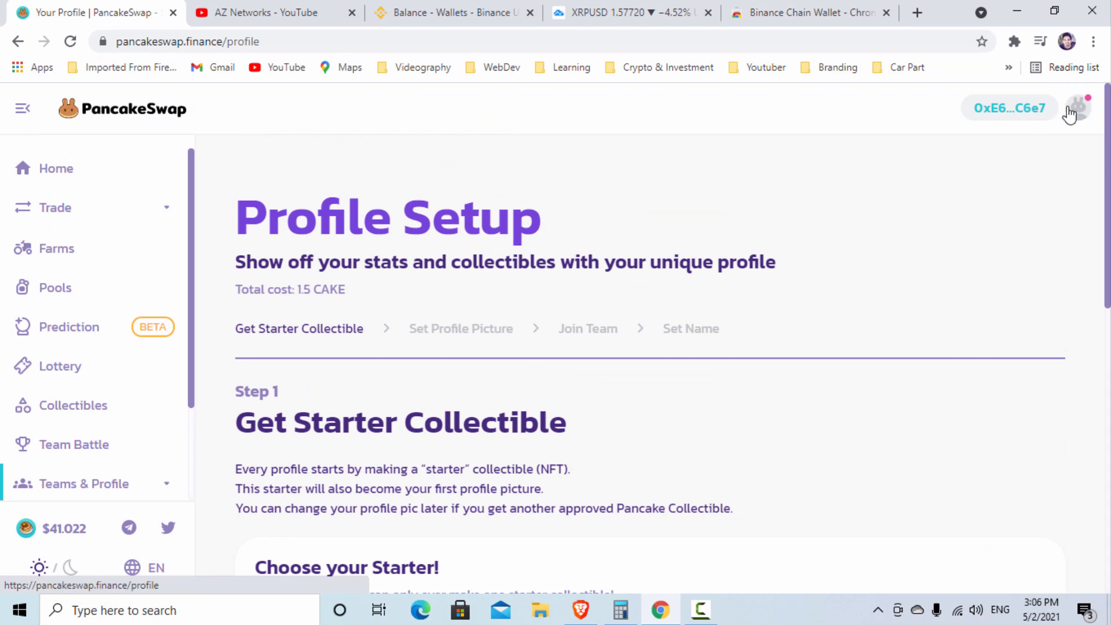
scroll("down", 3)
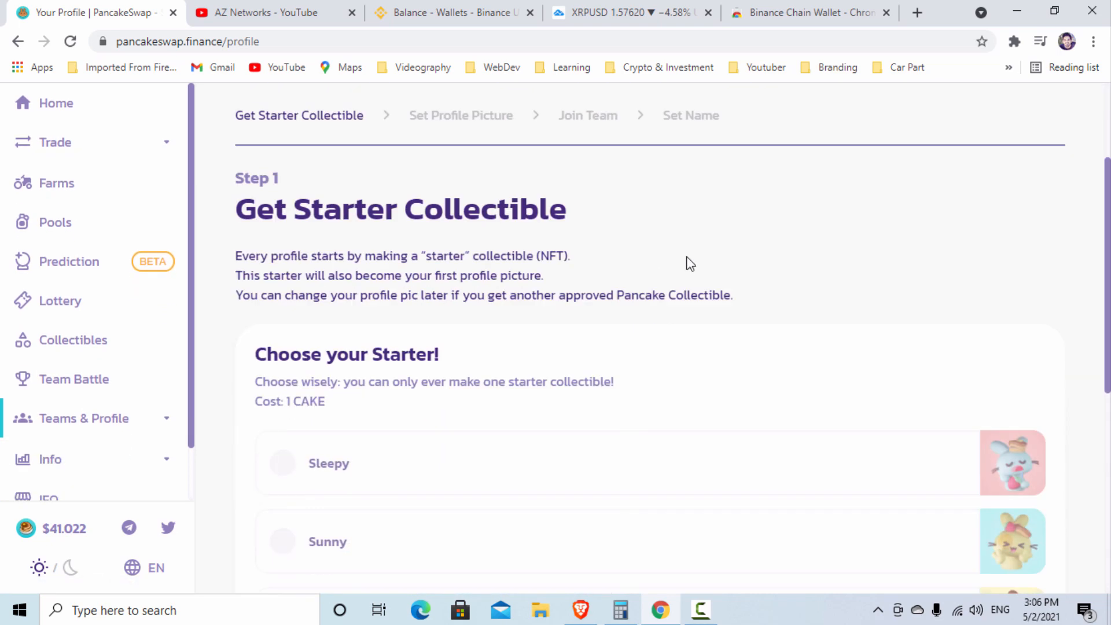
scroll("down", 3)
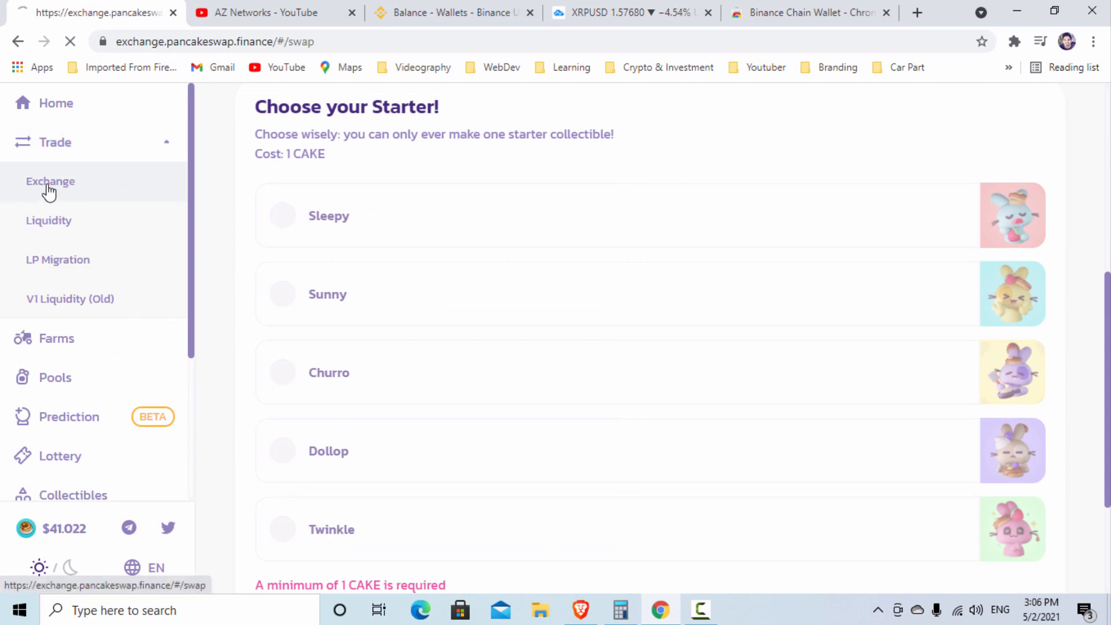
Load the Exchange page showing 0.0094 BNB, then open and close the token list unselected
left_click(50, 181)
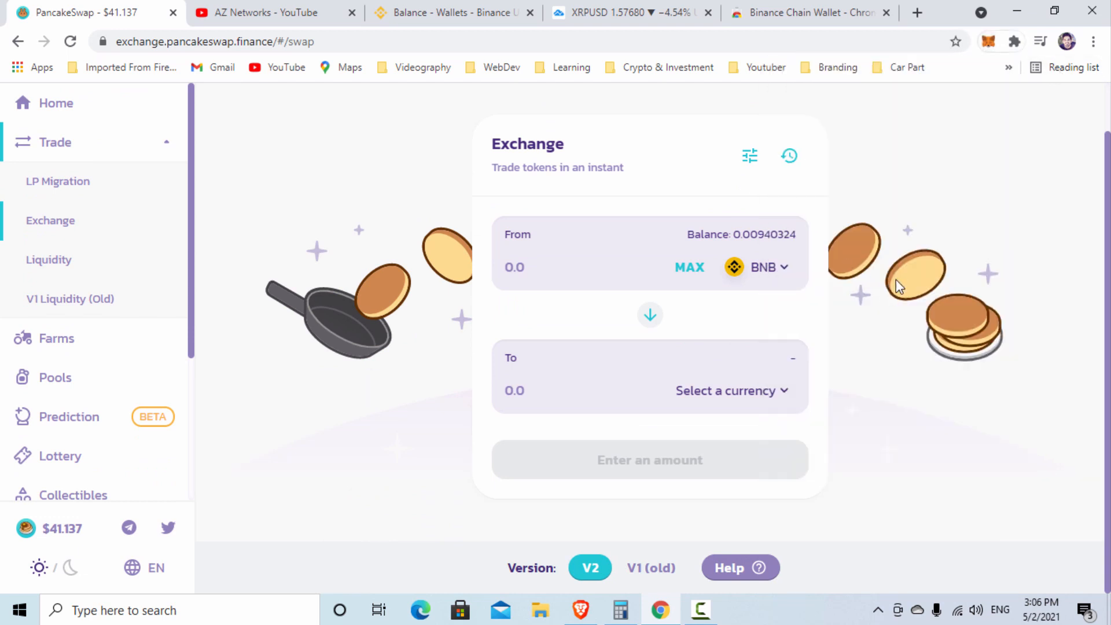
left_click(988, 41)
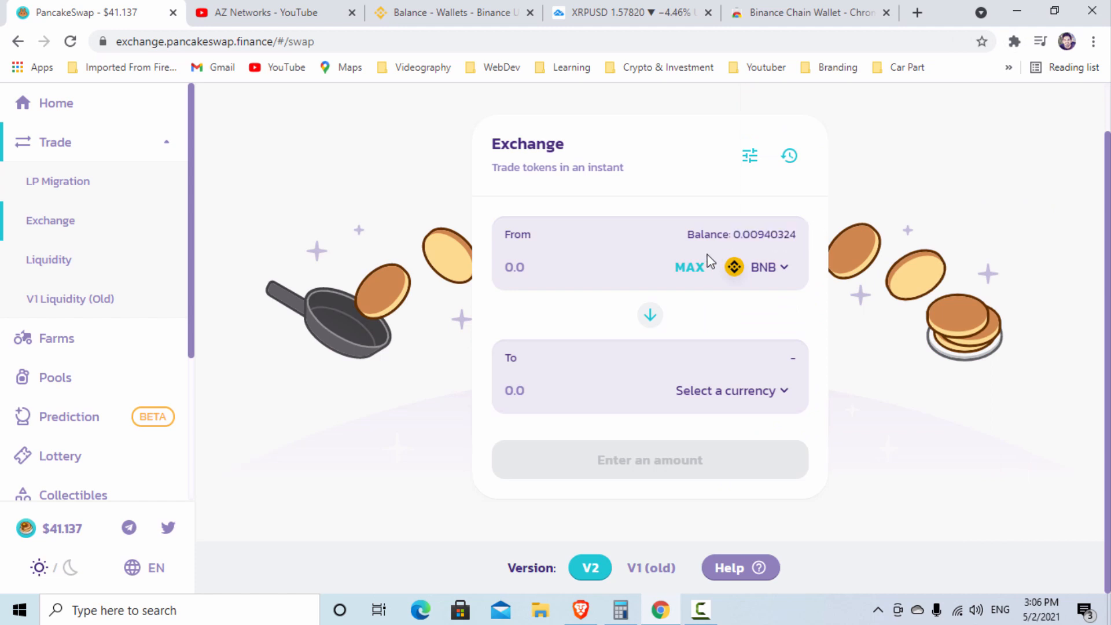
left_click(758, 267)
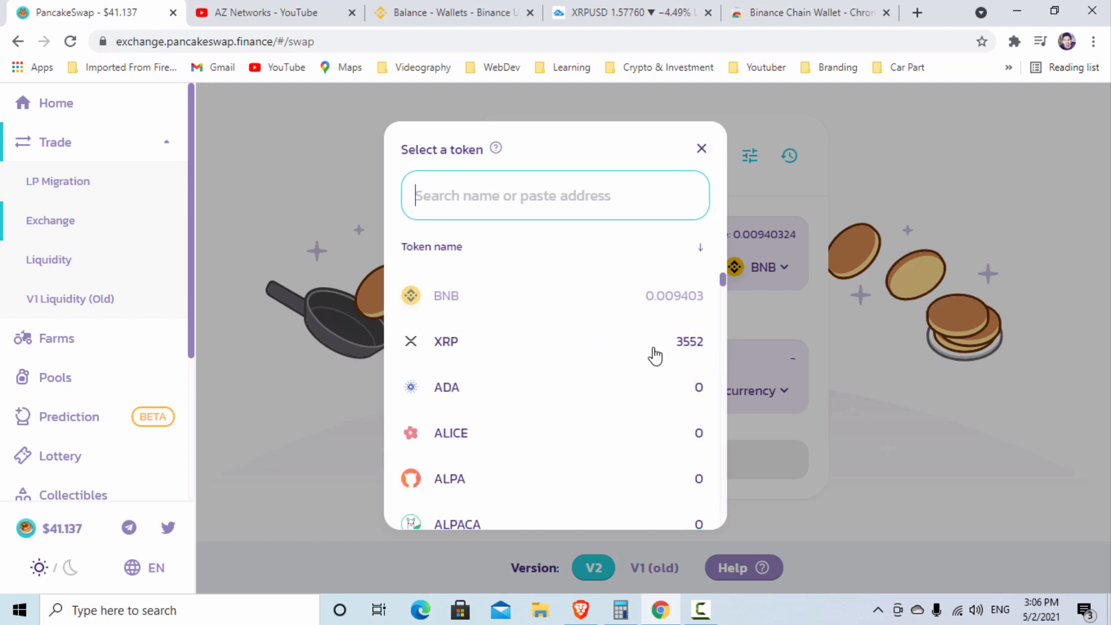
left_click(701, 148)
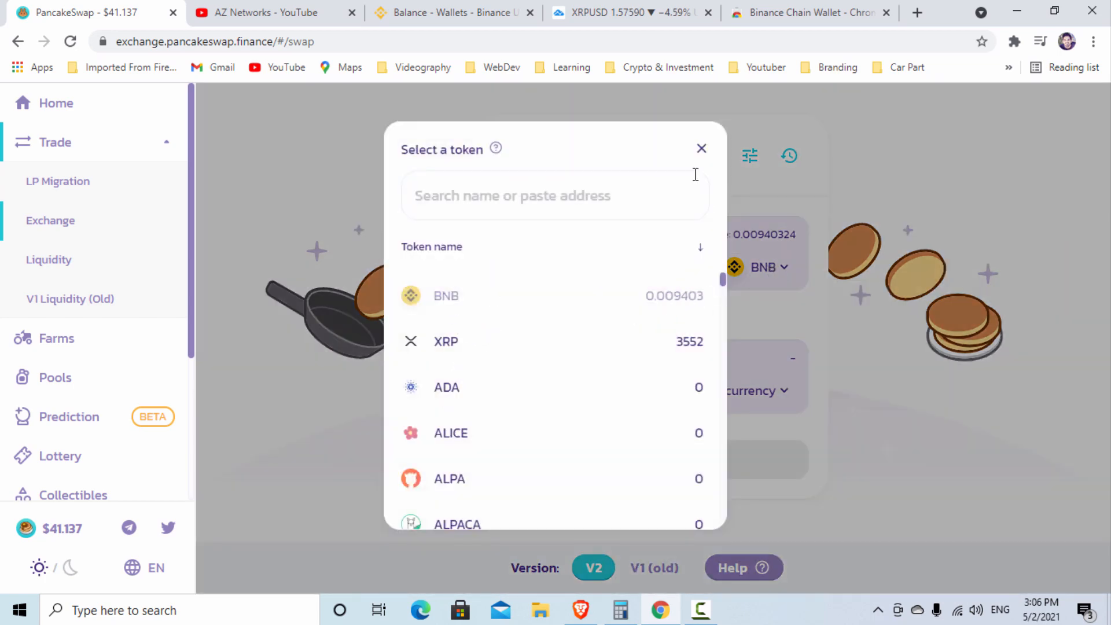
left_click(701, 148)
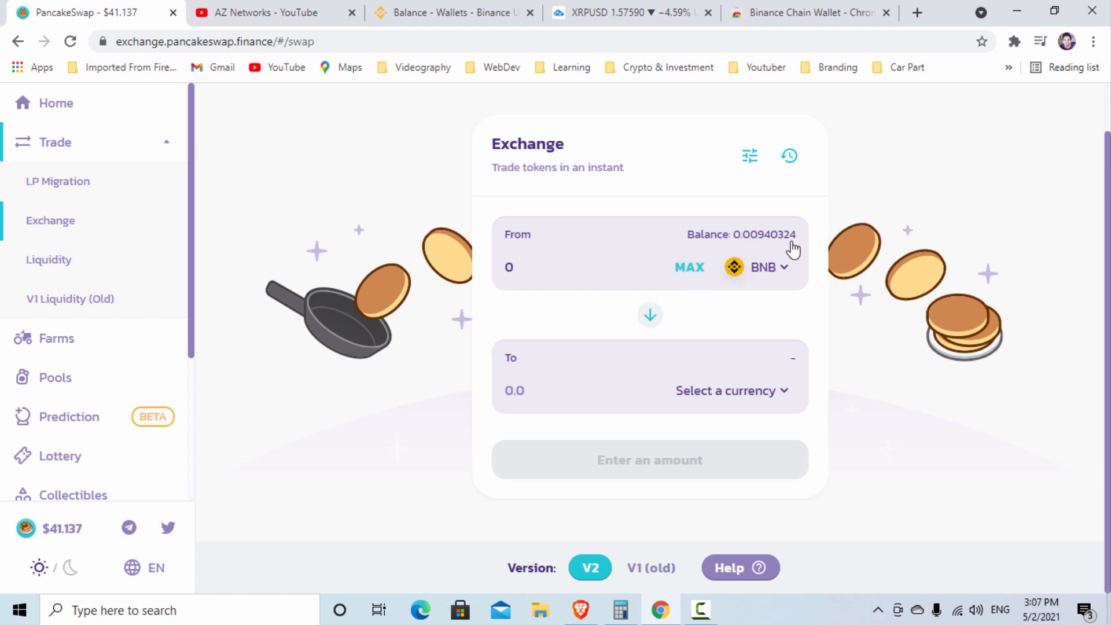
mouse_move(688, 271)
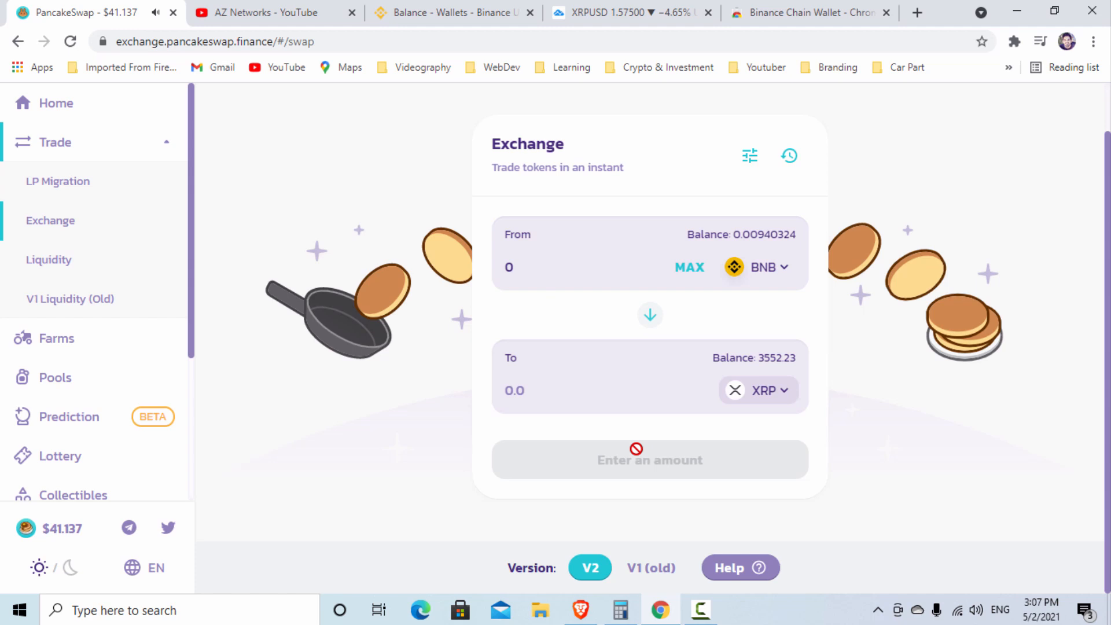
Pair BNB with XRP (3552.23 balance), select the page URL, and return to the XRPUSD chart
left_click(508, 267)
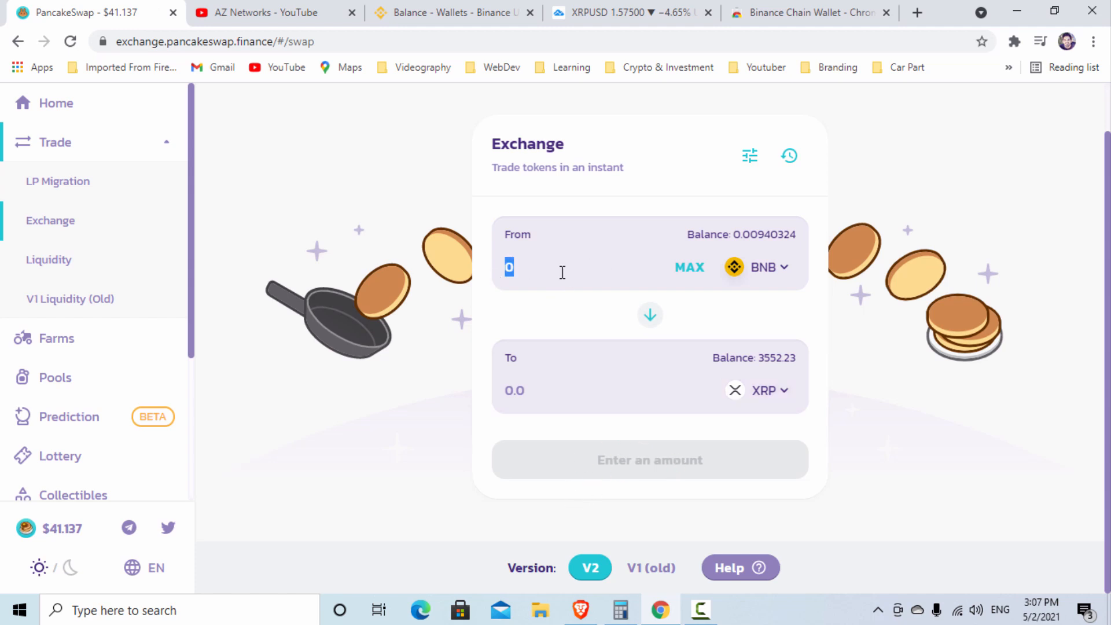
mouse_move(608, 492)
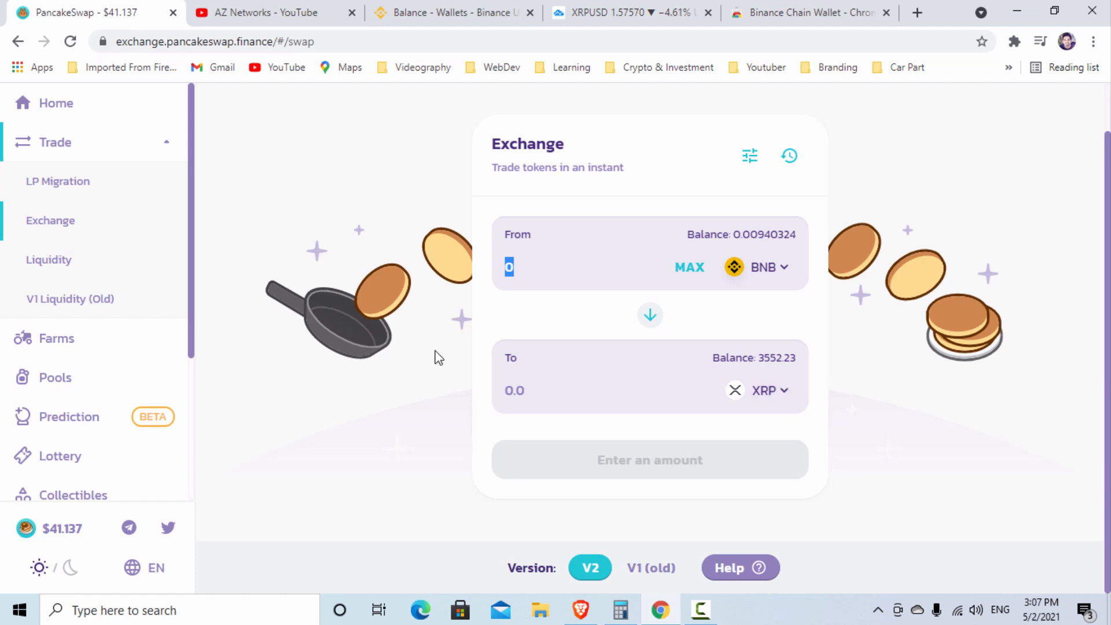
mouse_move(419, 353)
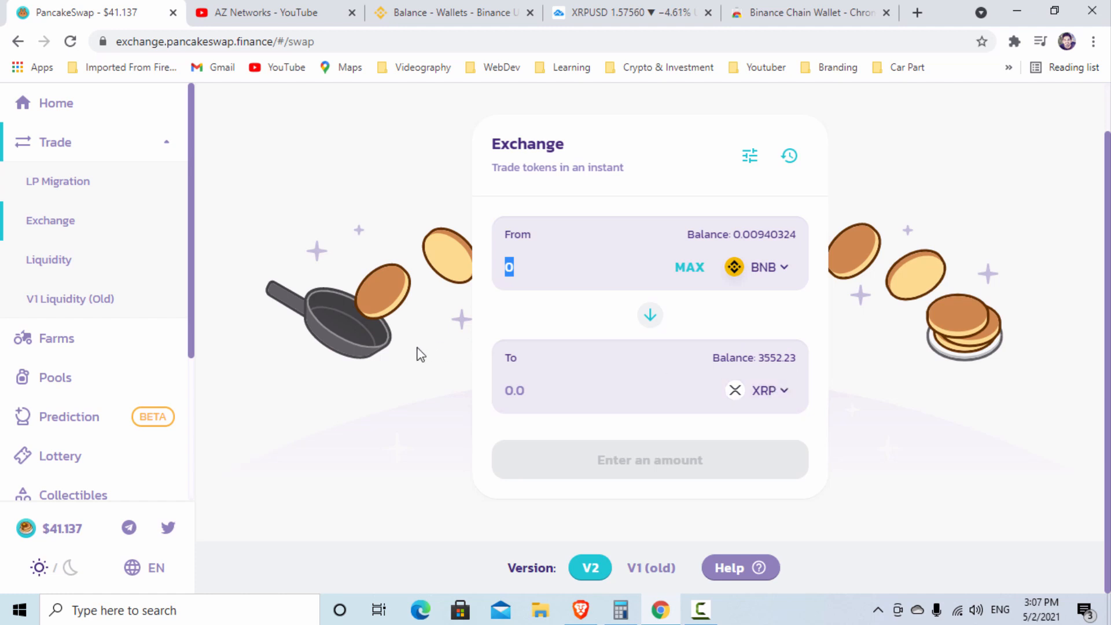
left_click(212, 41)
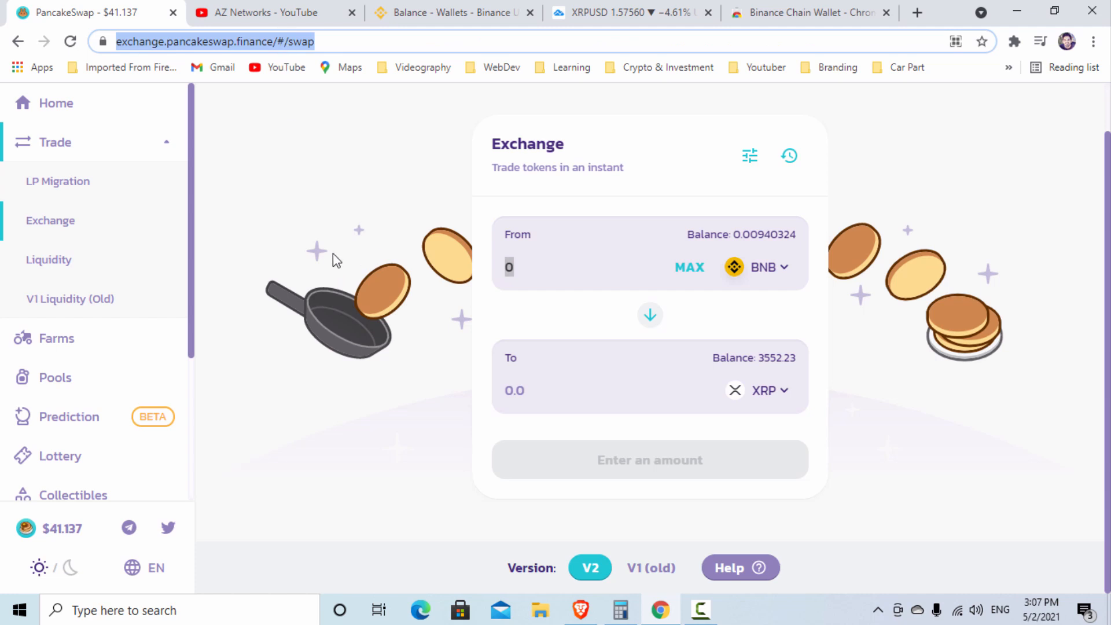
left_click(625, 12)
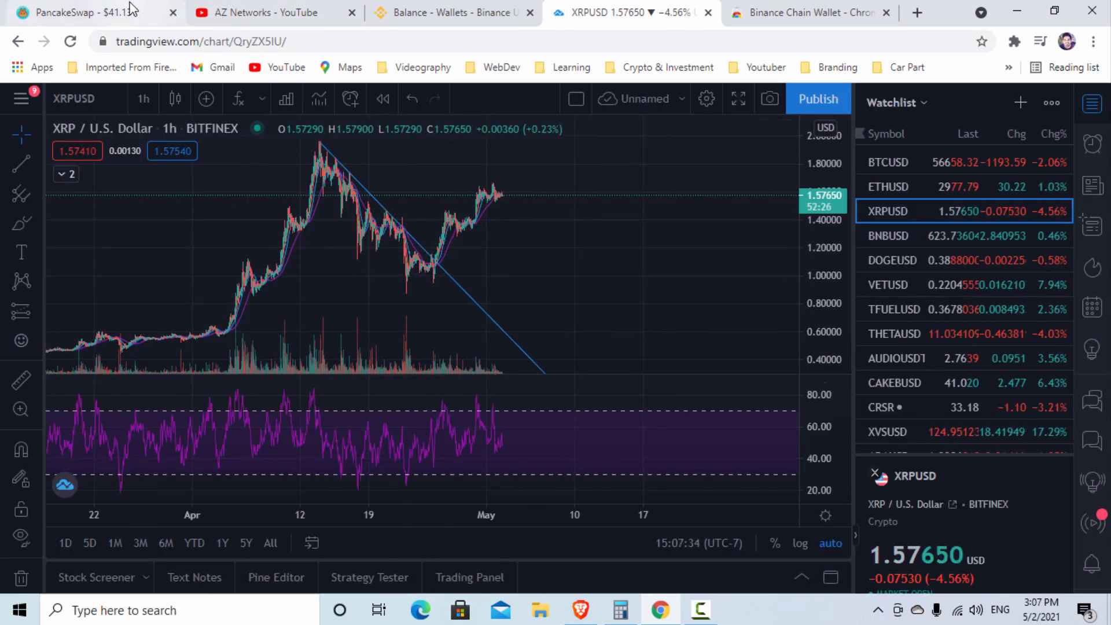
Review the Binance.US balances and XRP chart, return to PancakeSwap, and show the extensions list
left_click(85, 12)
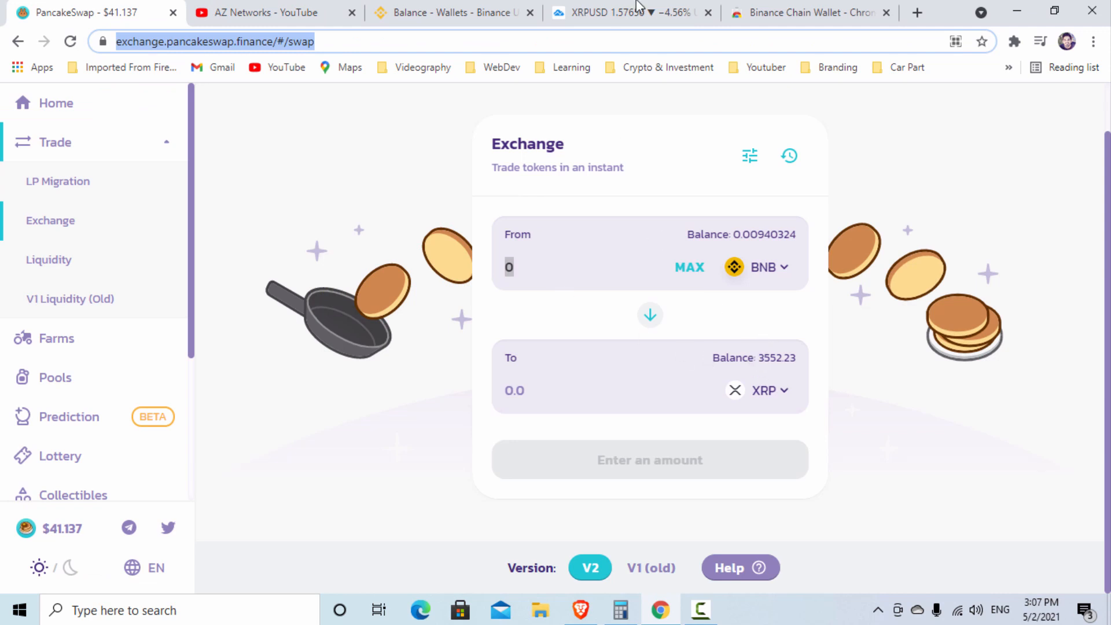
left_click(453, 13)
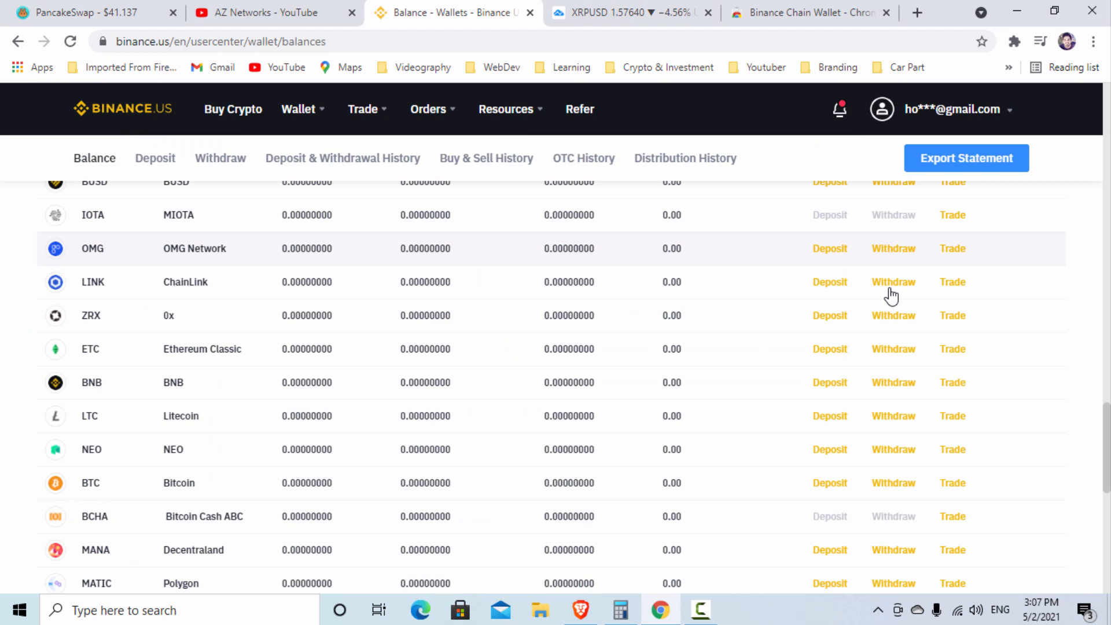
left_click(623, 13)
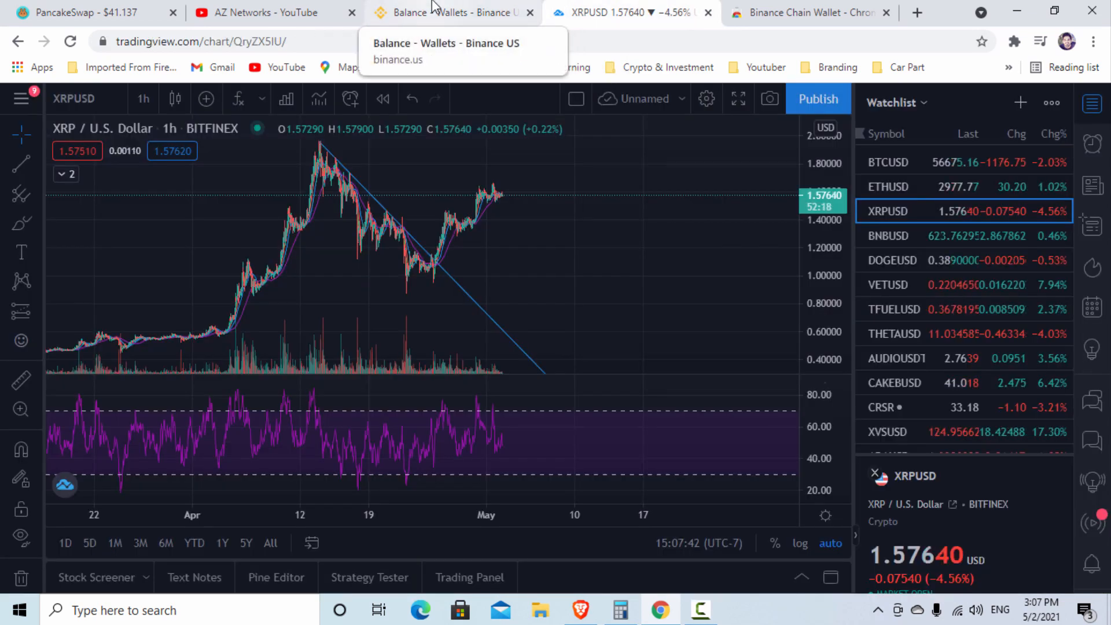
left_click(85, 12)
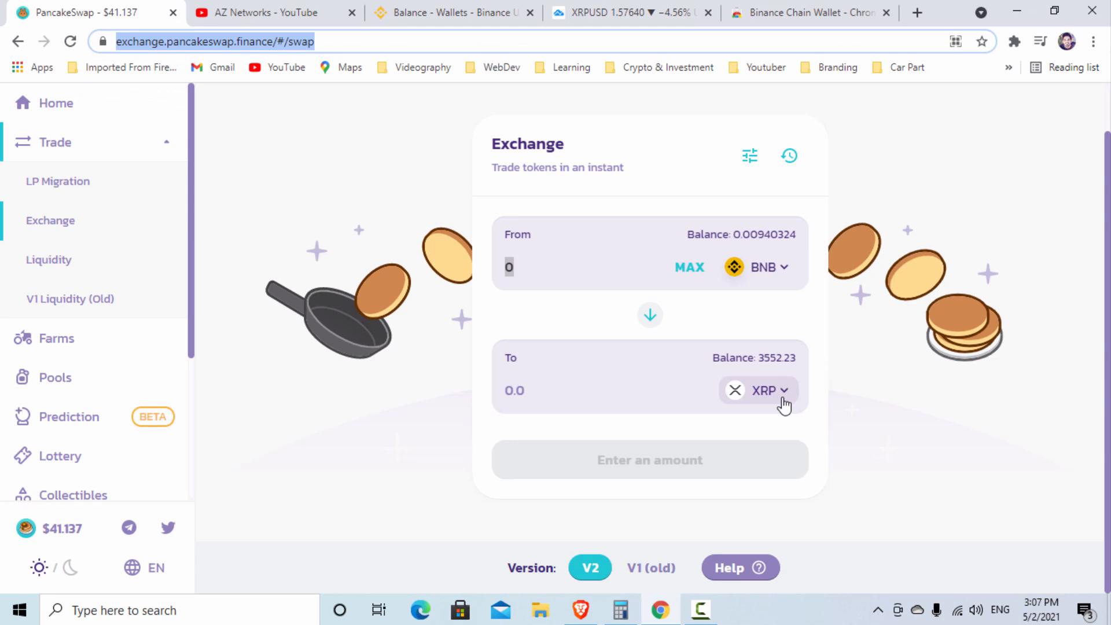
mouse_move(798, 333)
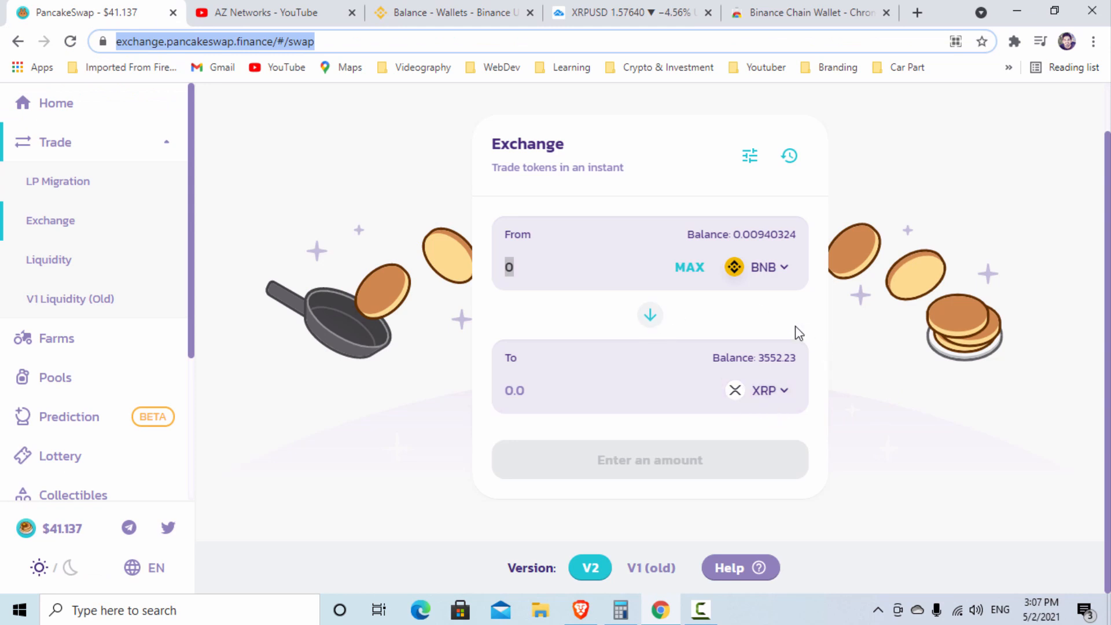
mouse_move(735, 340)
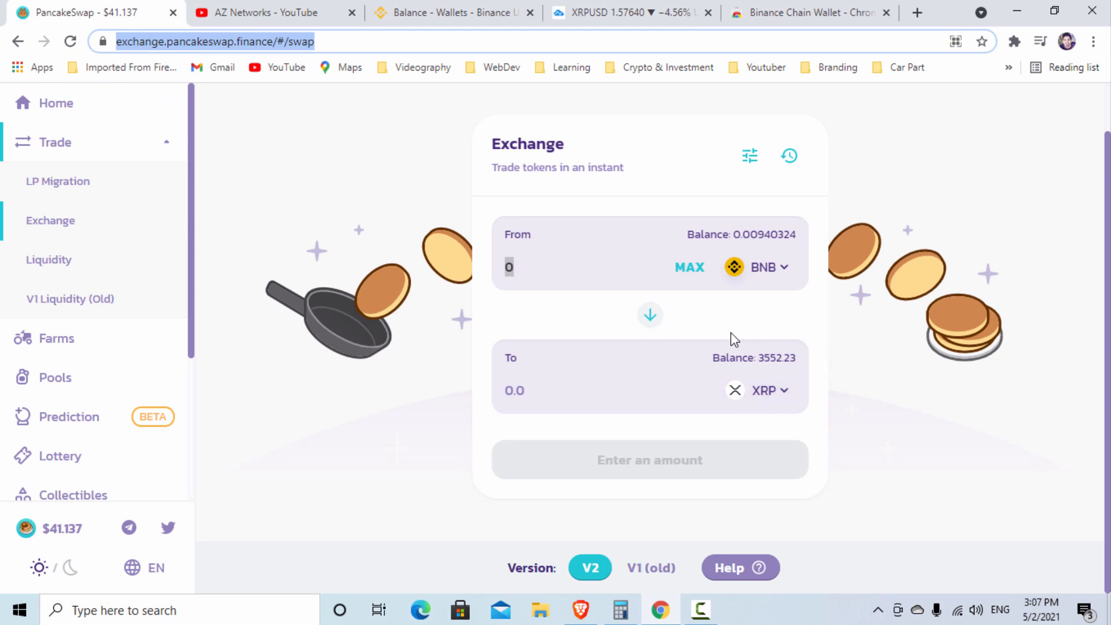
mouse_move(757, 330)
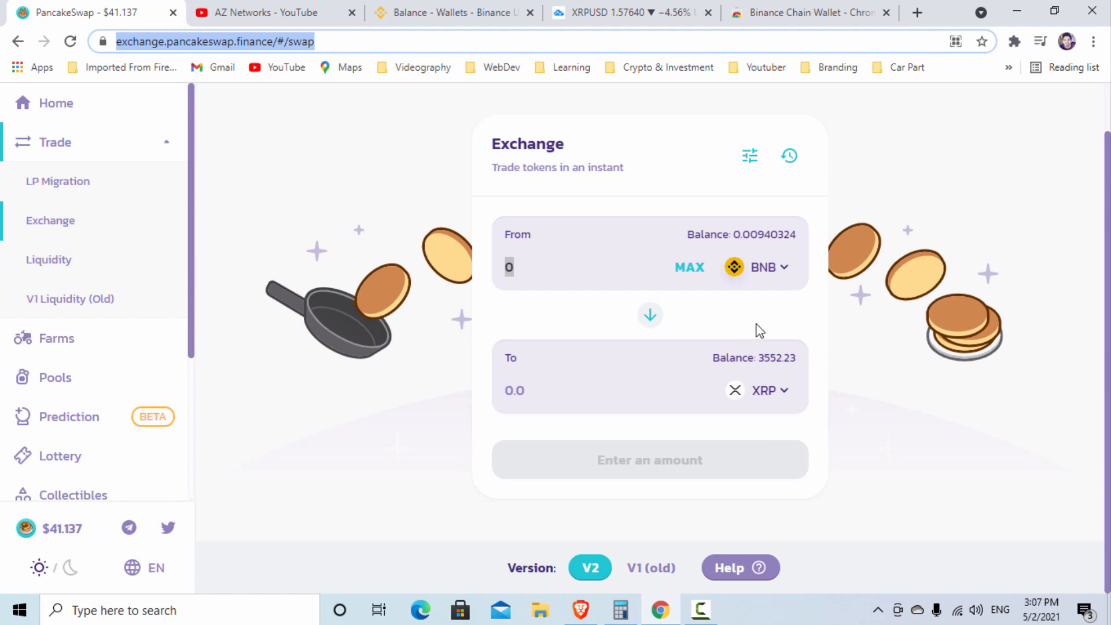
left_click(1013, 41)
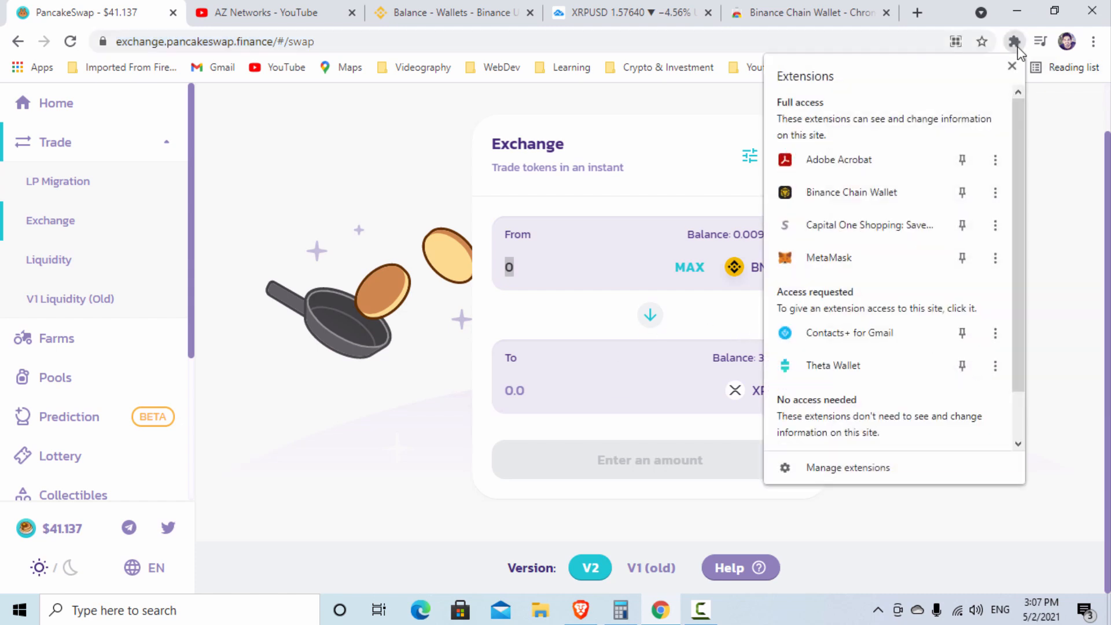
Bring up MetaMask from the extensions menu, then go to the AZ Networks YouTube channel
left_click(1012, 41)
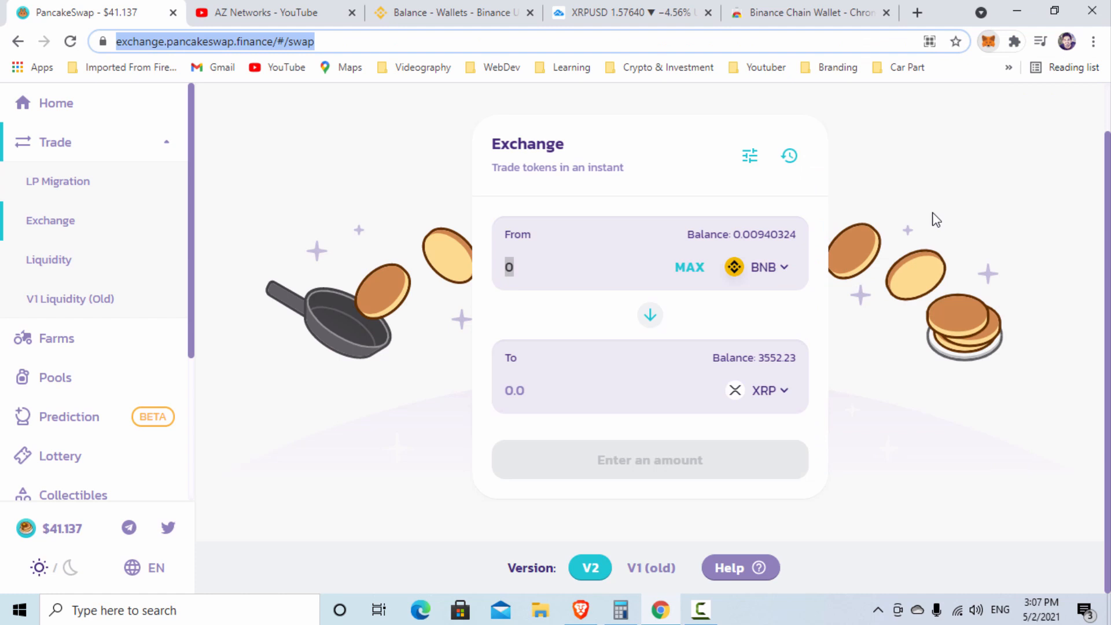
left_click(987, 41)
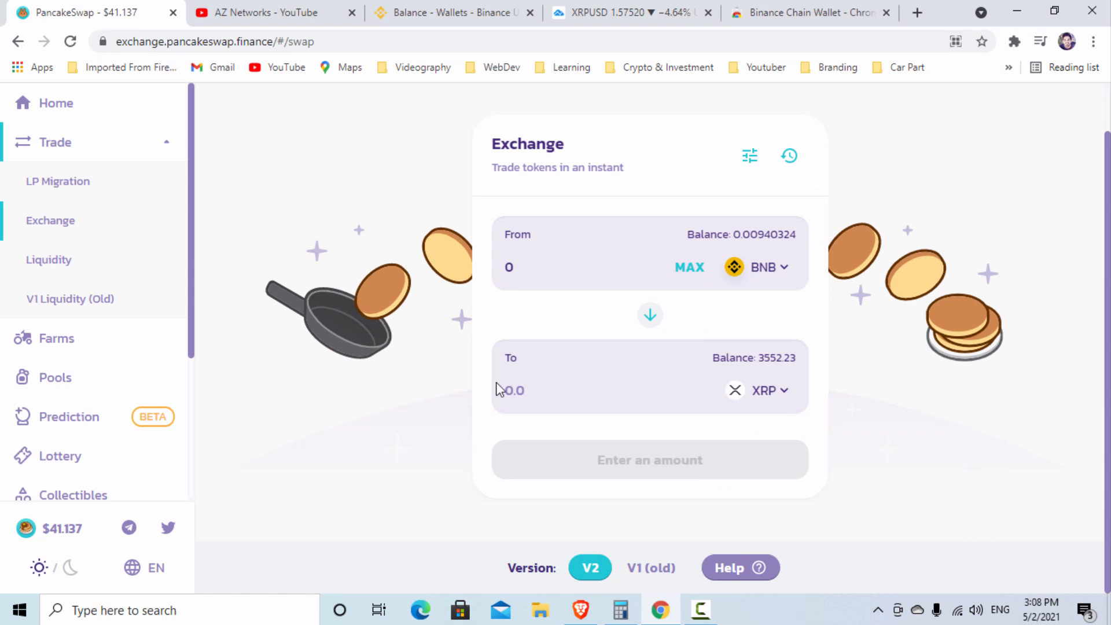
mouse_move(849, 317)
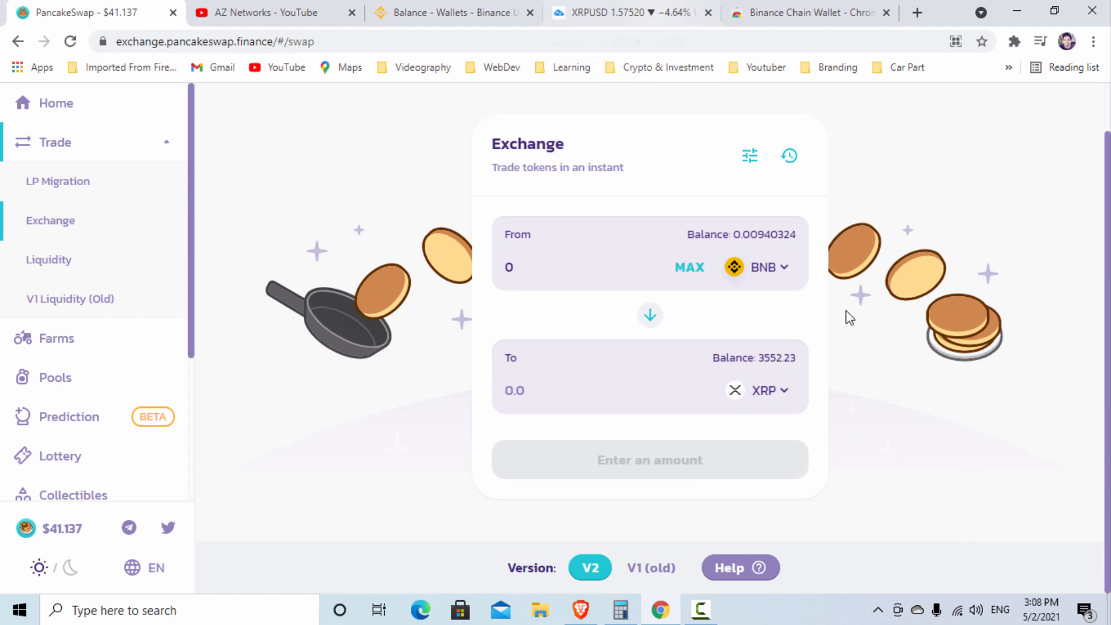
mouse_move(827, 313)
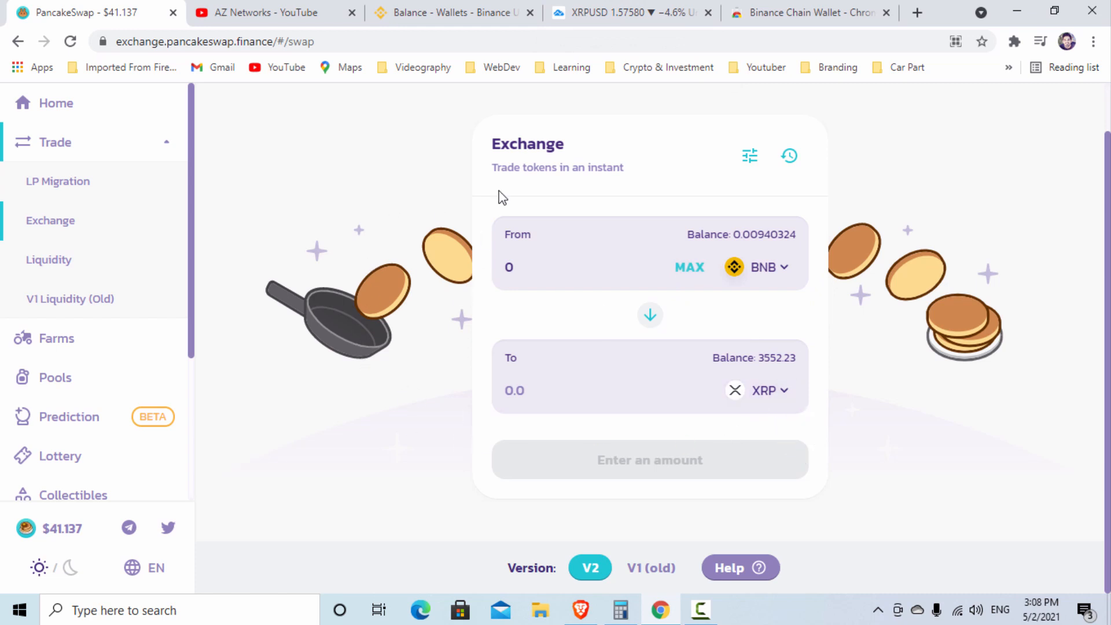
mouse_move(365, 311)
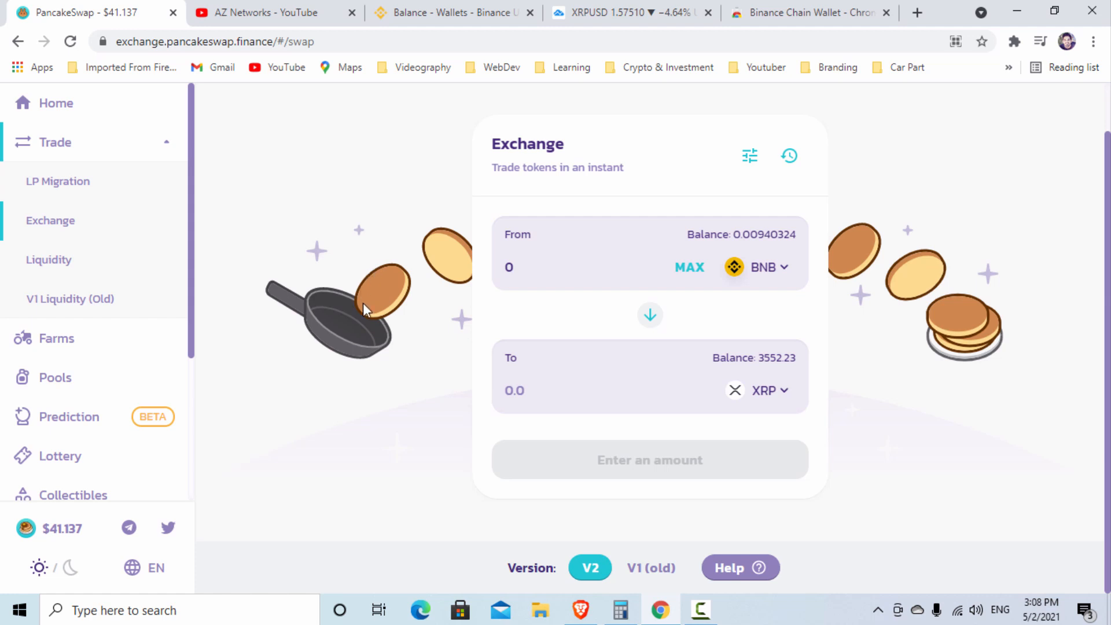
mouse_move(382, 388)
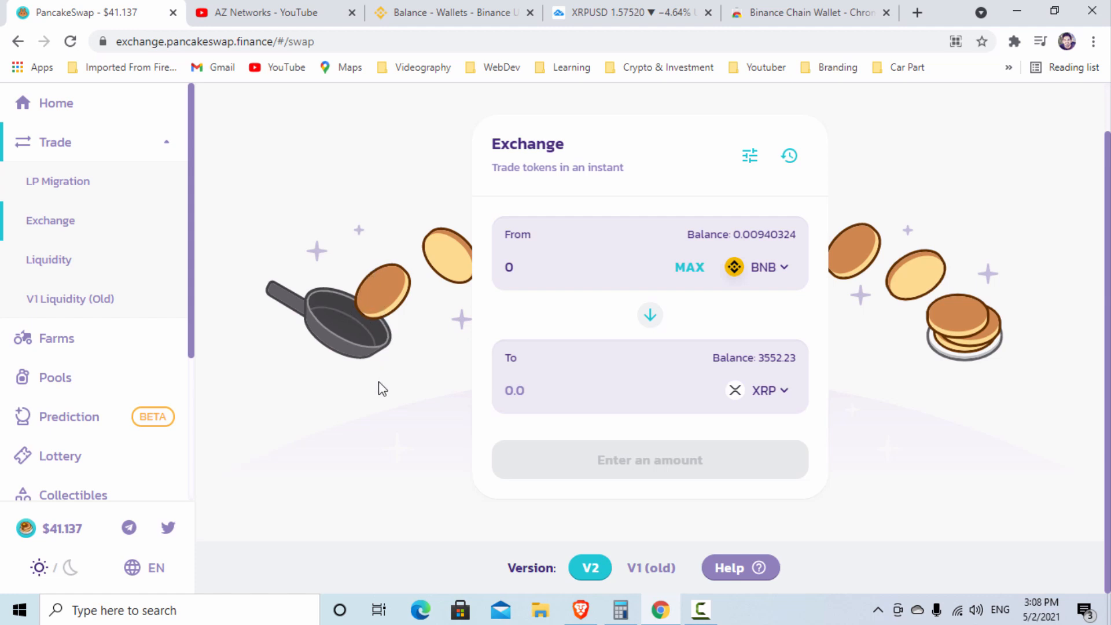
mouse_move(439, 382)
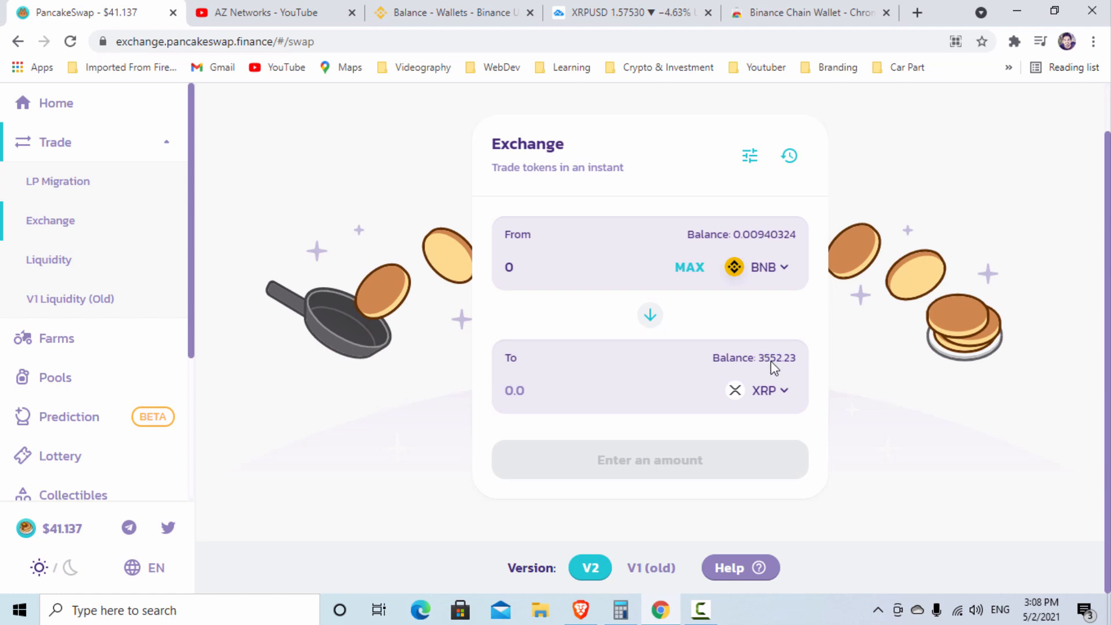
mouse_move(877, 439)
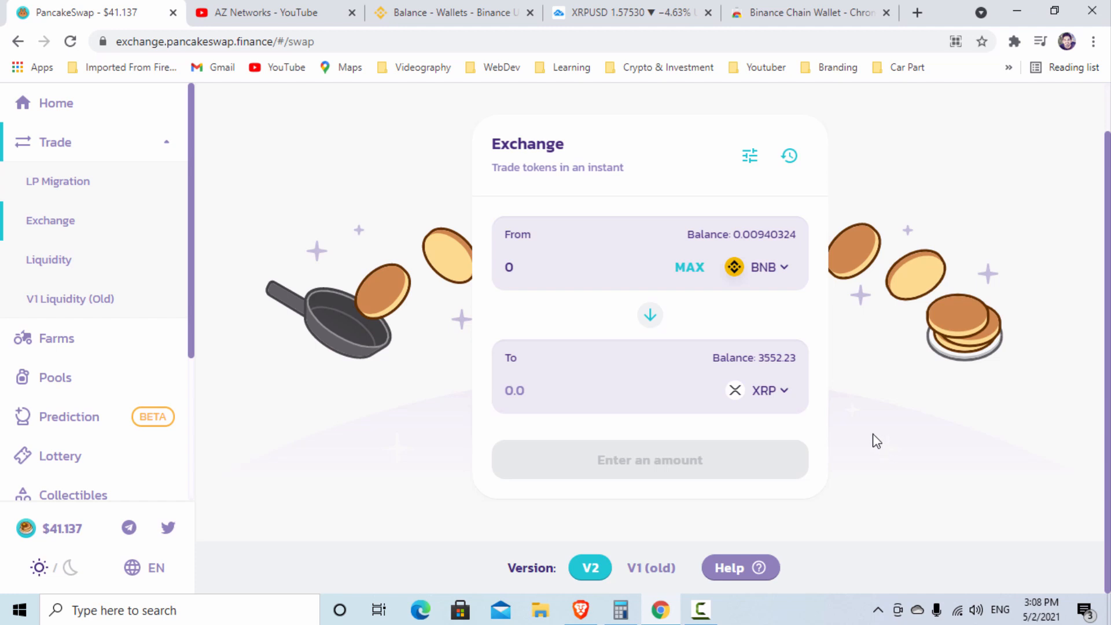
mouse_move(412, 351)
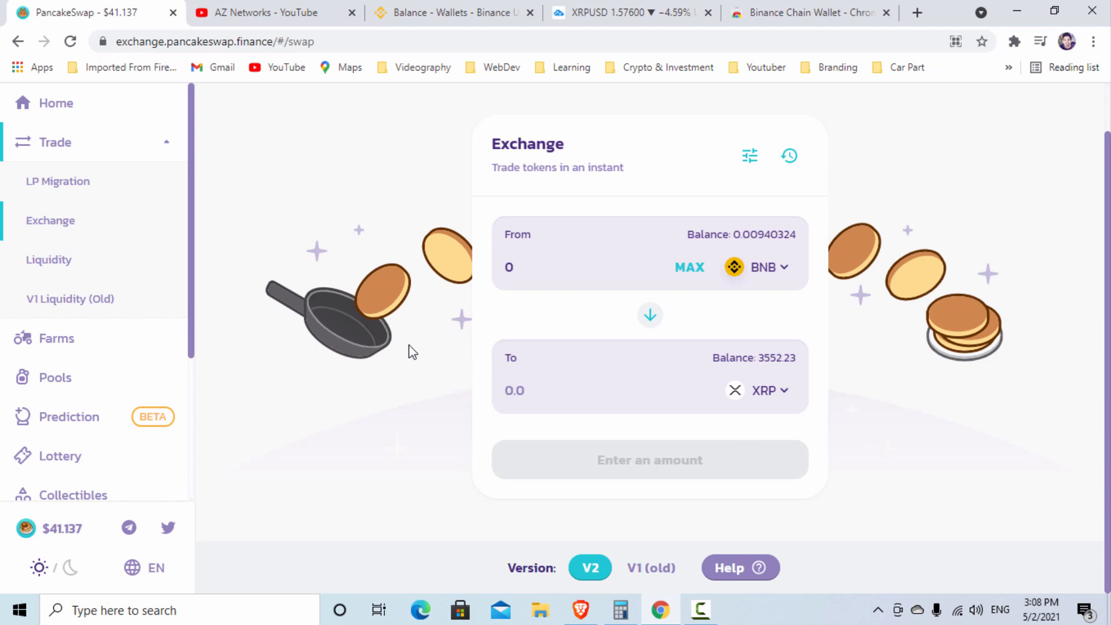
left_click(269, 13)
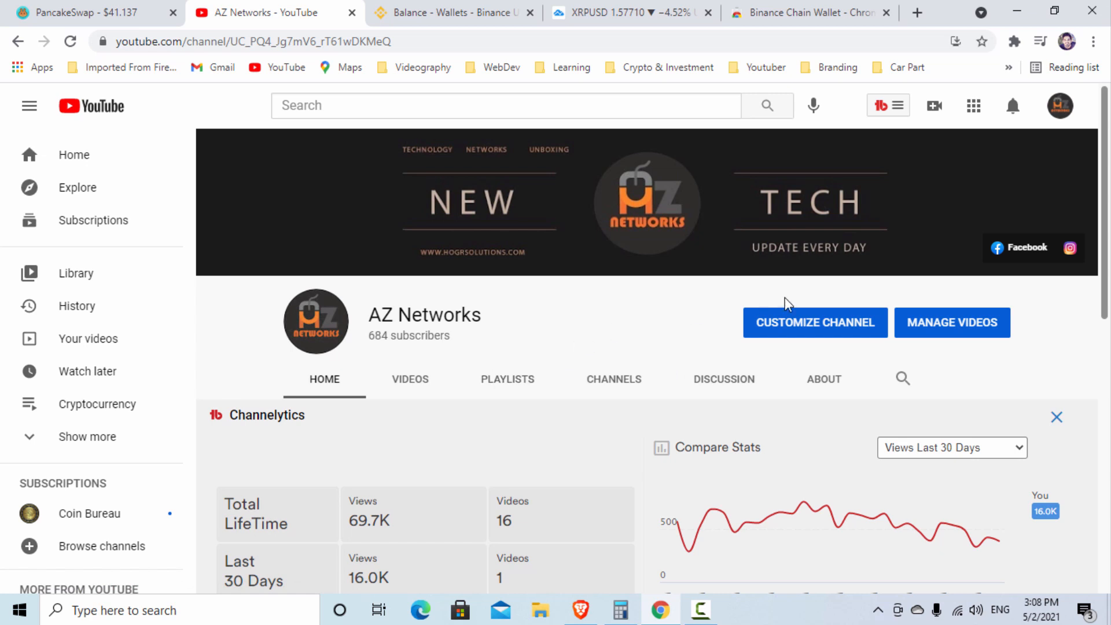
mouse_move(411, 336)
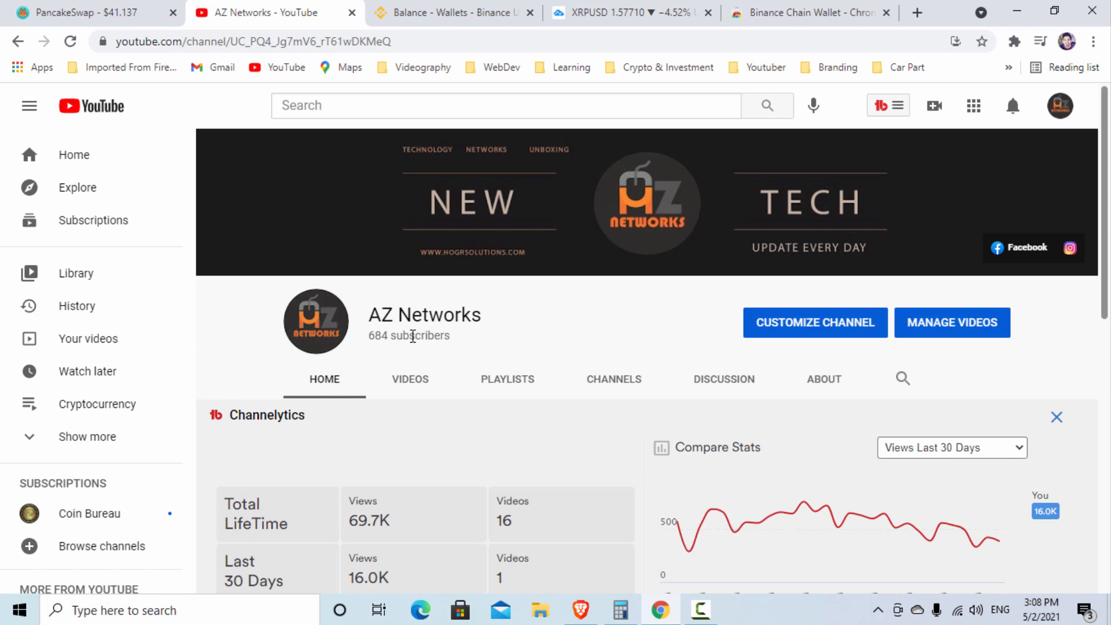
mouse_move(368, 334)
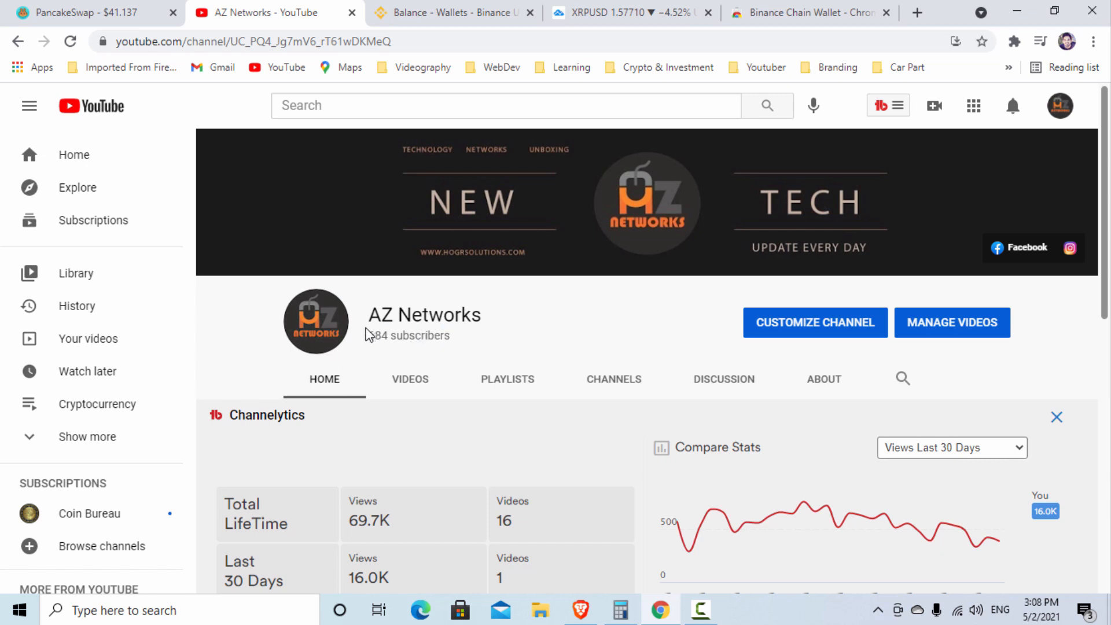